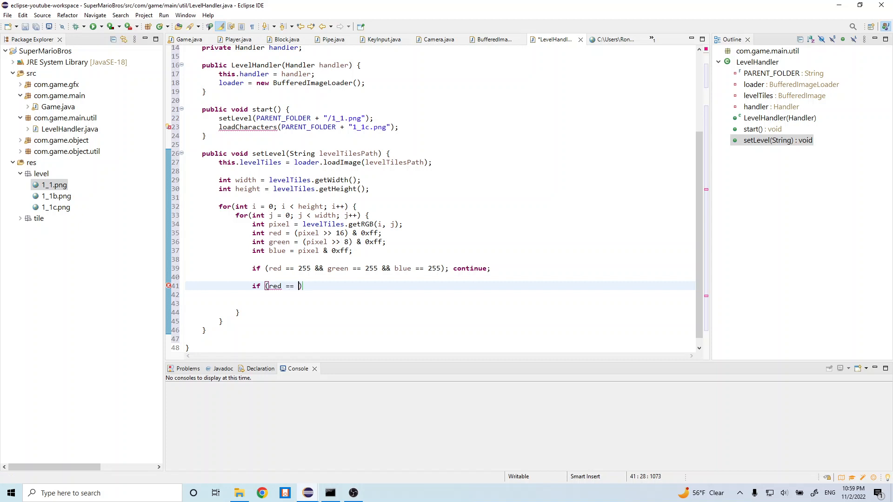
Step: Open an 'if (red == green && red == blue) {' block on line 41 of setLevel's pixel loop
{"action": "type", "text": "255"}
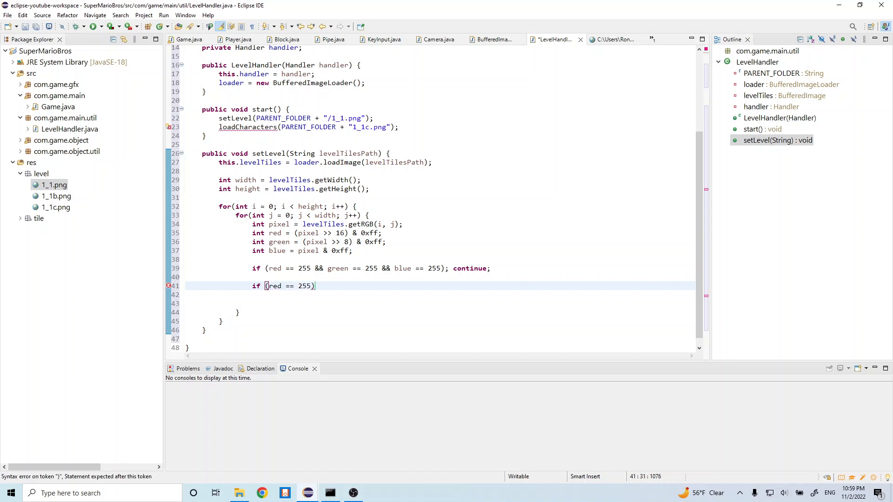
{"action": "type", "text": "\" \""}
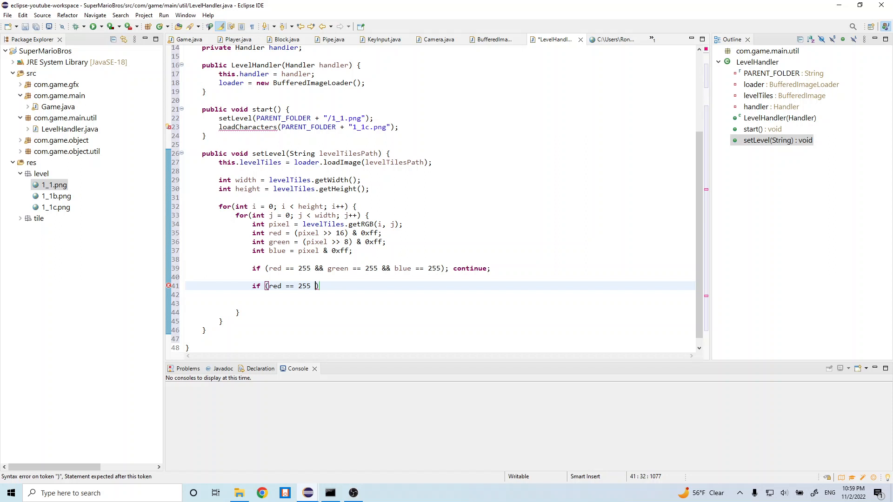
{"action": "key", "text": "BackSpace"}
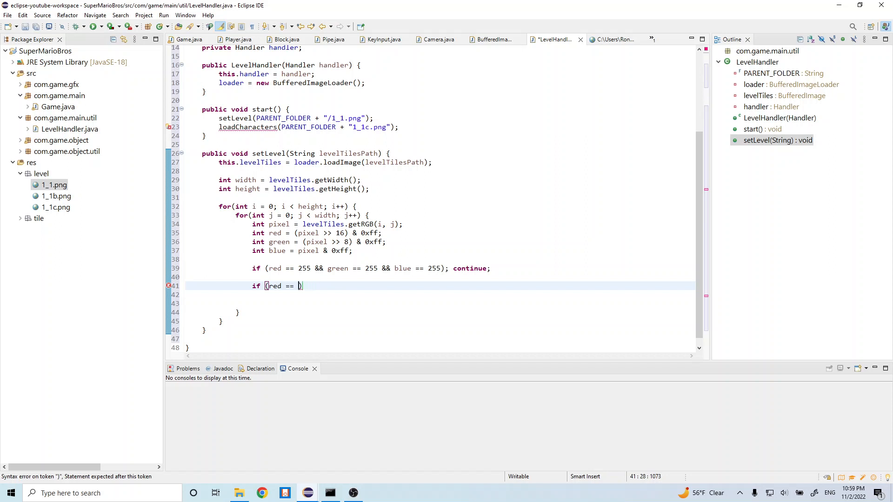
{"action": "type", "text": "green"}
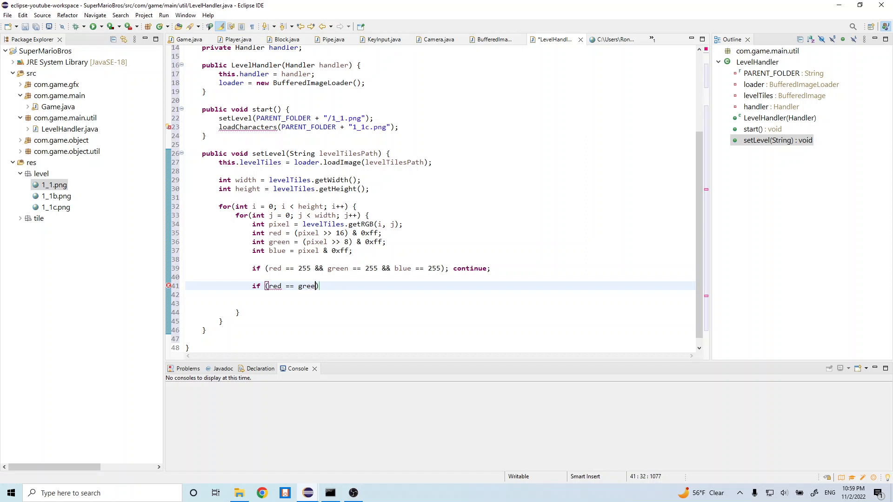
{"action": "type", "text": "n &&"}
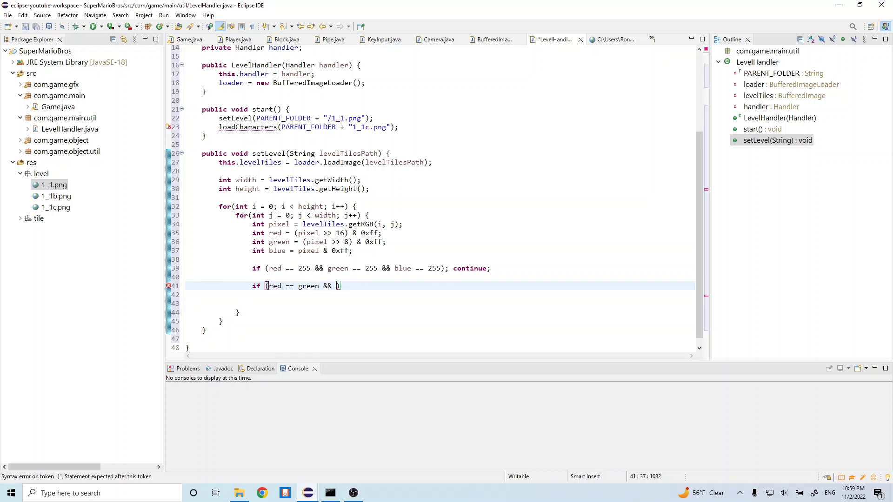
{"action": "type", "text": "red == blue)"}
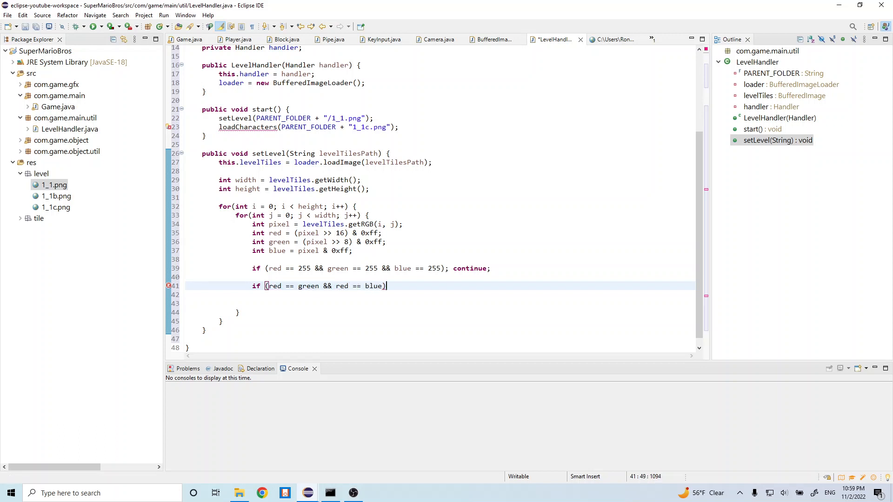
{"action": "type", "text": "{"}
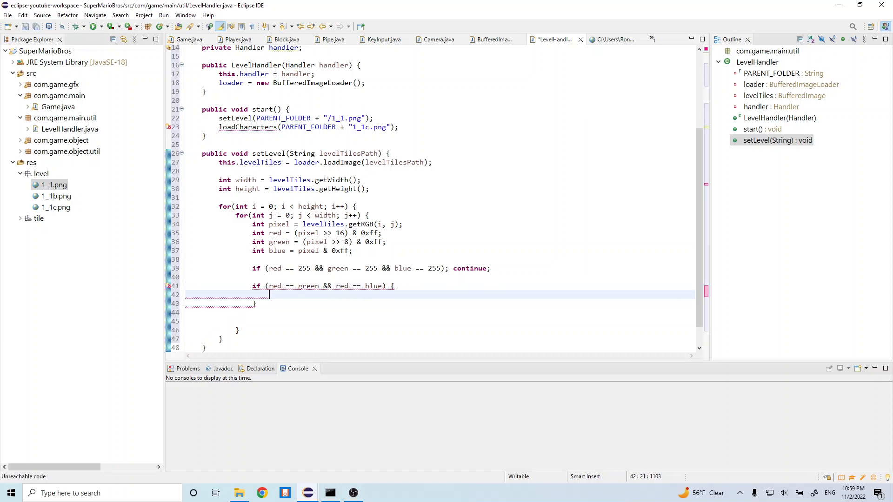
Step: Call handler.addObj(new Block(i*16, j*16, 16, 16, 0, 3)) inside the equal-color branch
{"action": "type", "text": "handler.a"}
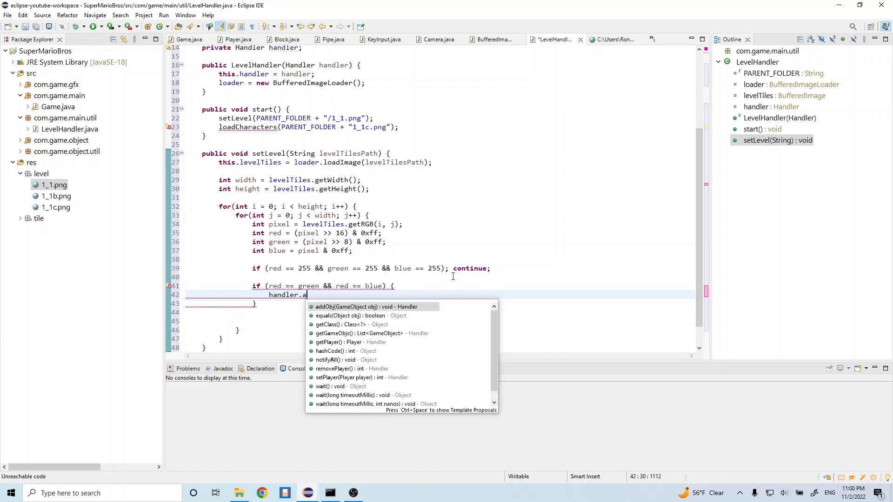
{"action": "left_click", "coordinate": [363, 307]}
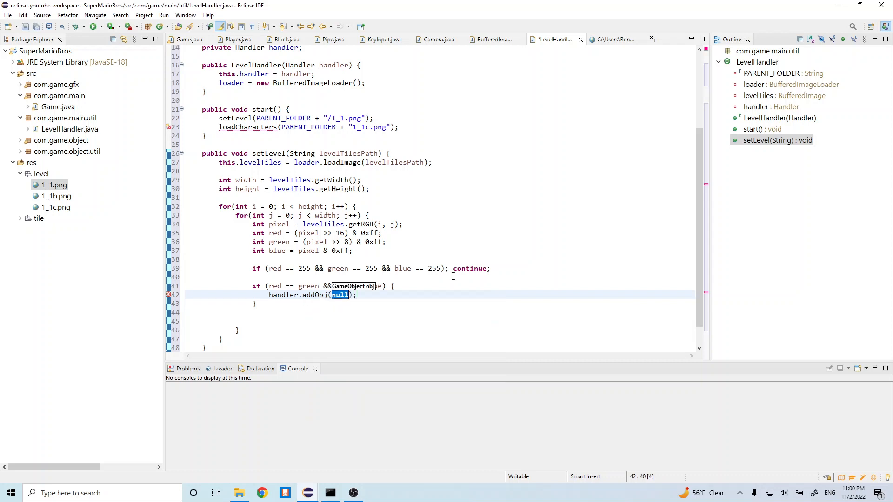
{"action": "type", "text": "new"}
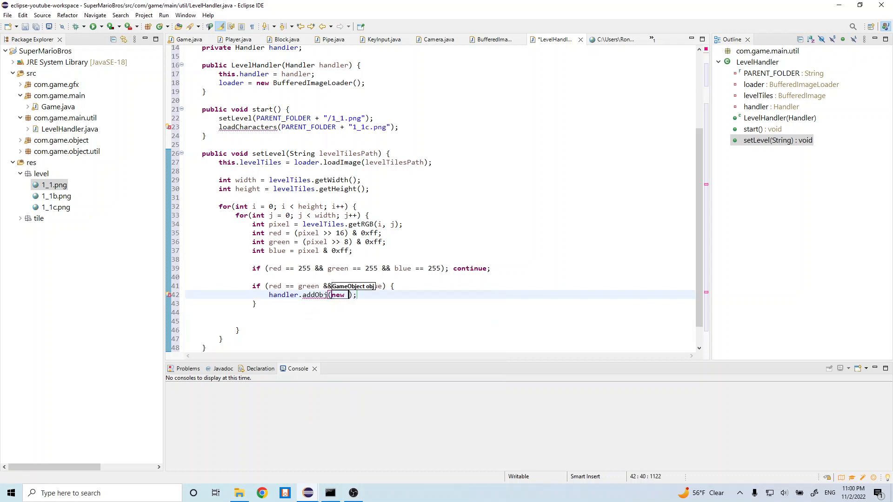
{"action": "type", "text": "Block("}
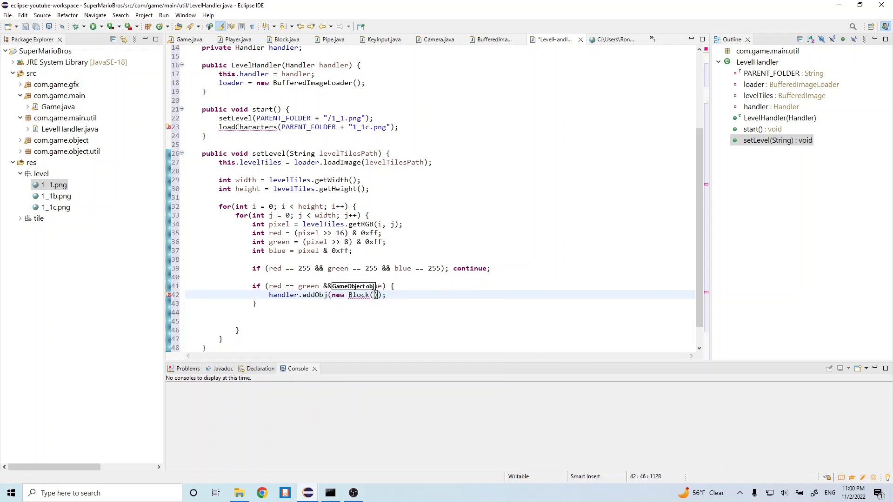
{"action": "type", "text": "i*16, j*"}
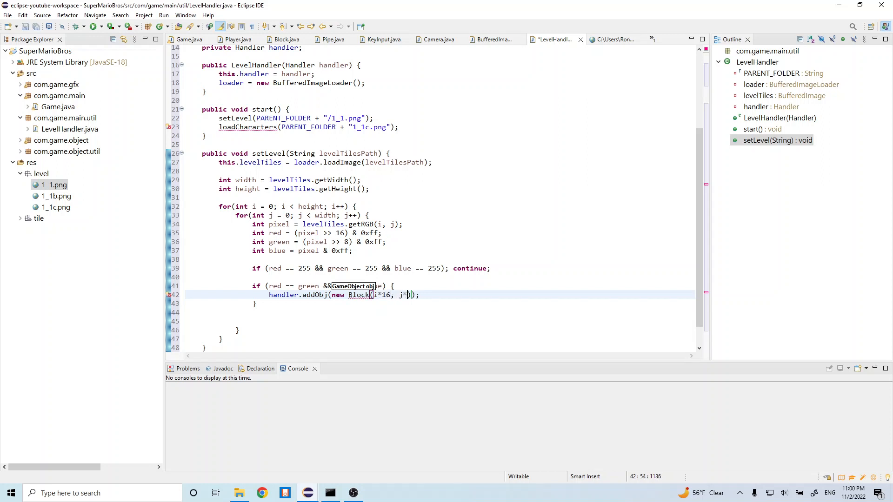
{"action": "type", "text": "16"}
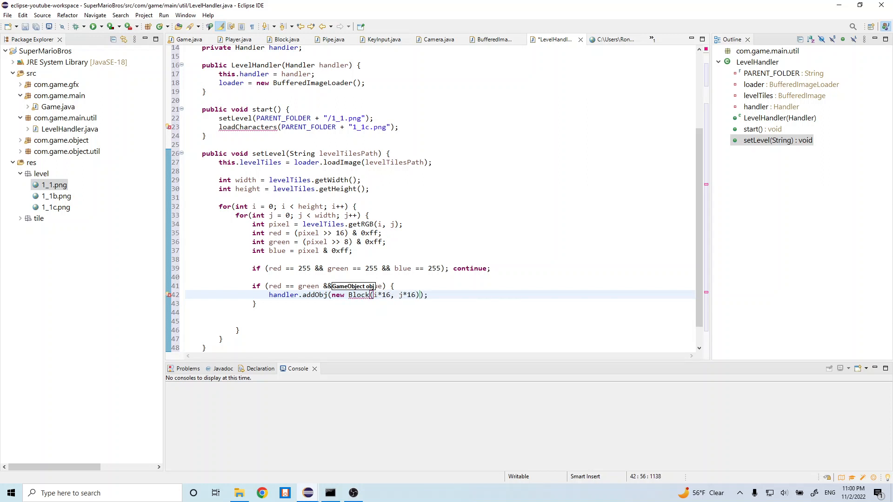
{"action": "type", "text": ", 16, 16, 0, 3"}
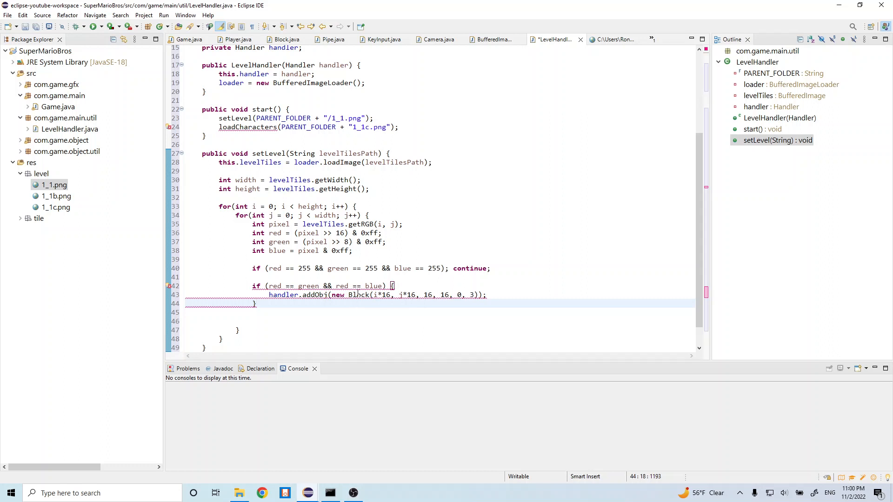
{"action": "mouse_move", "coordinate": [253, 303]}
{"action": "type", "text": " {"}
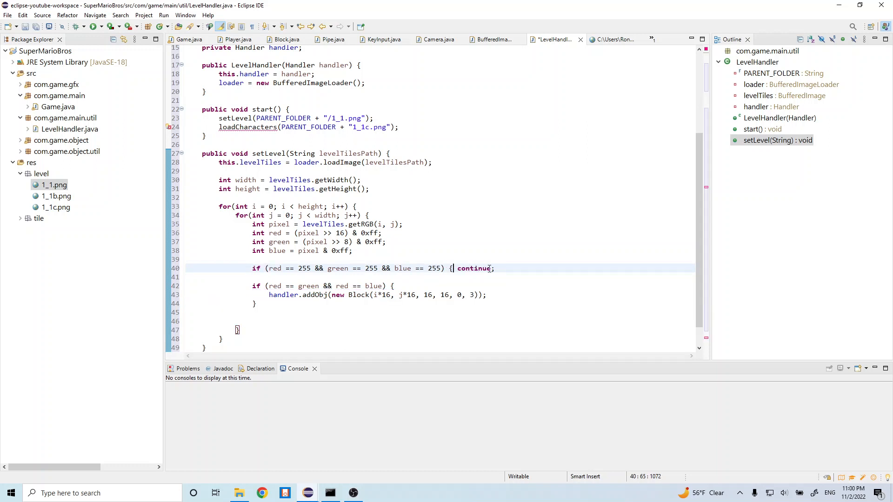
Step: Brace the 'continue;' on line 40 and inspect Block's constructor signature
{"action": "type", "text": "}"}
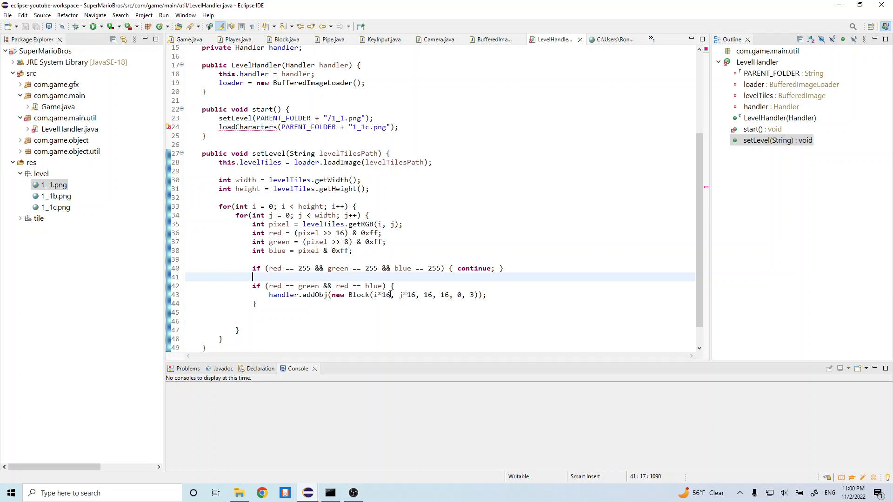
{"action": "mouse_move", "coordinate": [365, 294]}
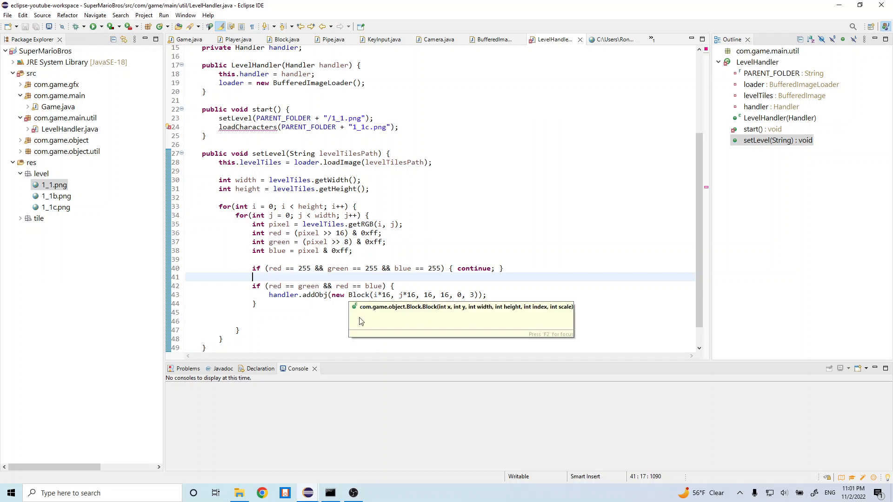
{"action": "left_click", "coordinate": [364, 304]}
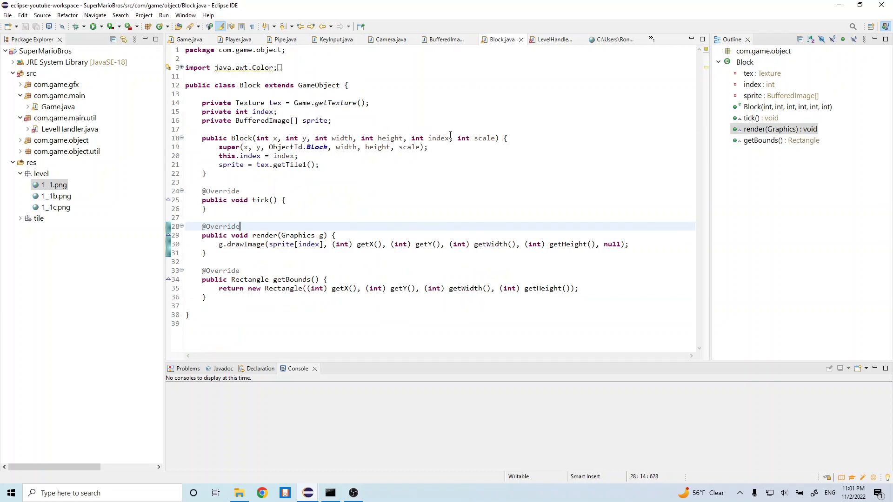
{"action": "left_click", "coordinate": [554, 39]}
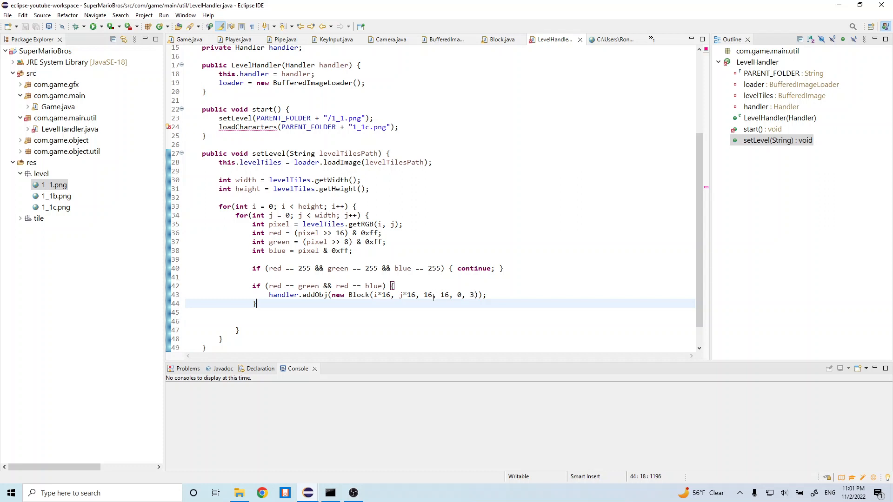
{"action": "mouse_move", "coordinate": [448, 307]}
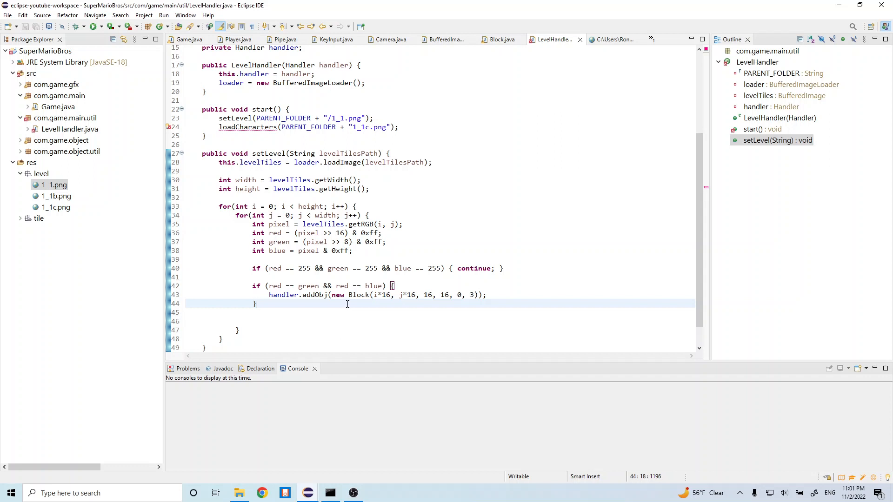
Step: Add '} else if (blue == 0 && green == 0 && red == 5) {' after line 44
{"action": "type", "text": "else if"}
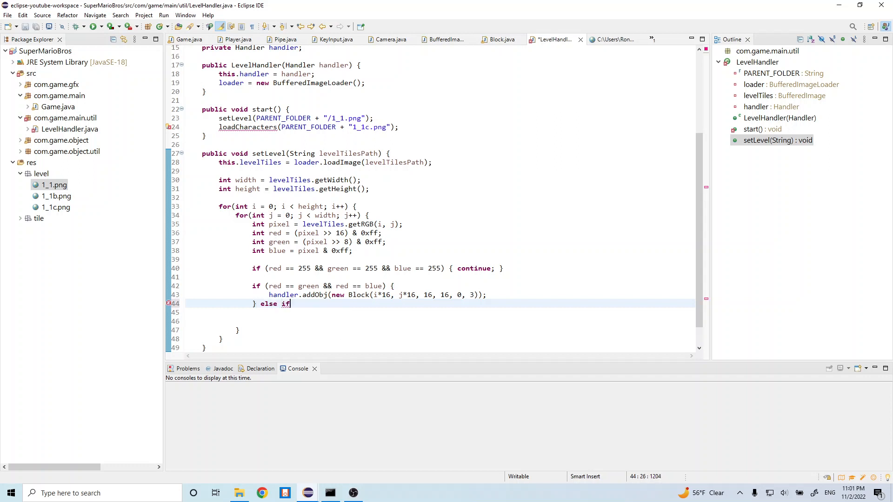
{"action": "type", "text": "(blu"}
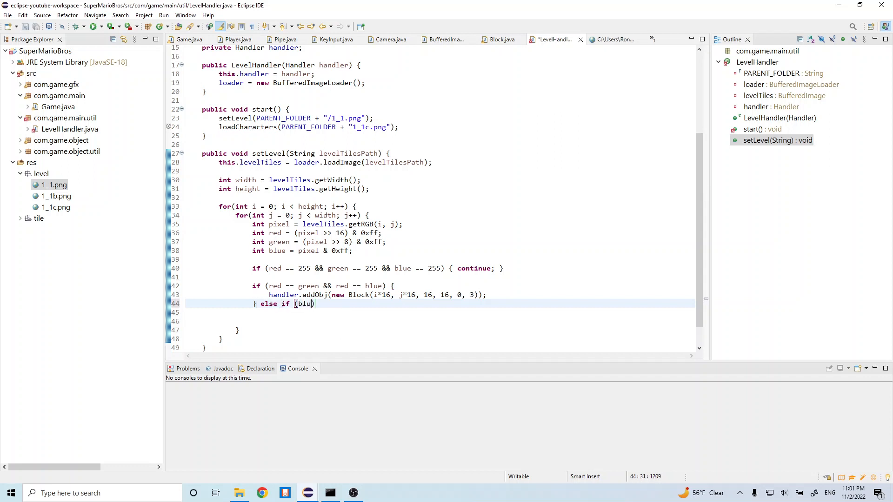
{"action": "type", "text": "== 0 && green == 0 &&"}
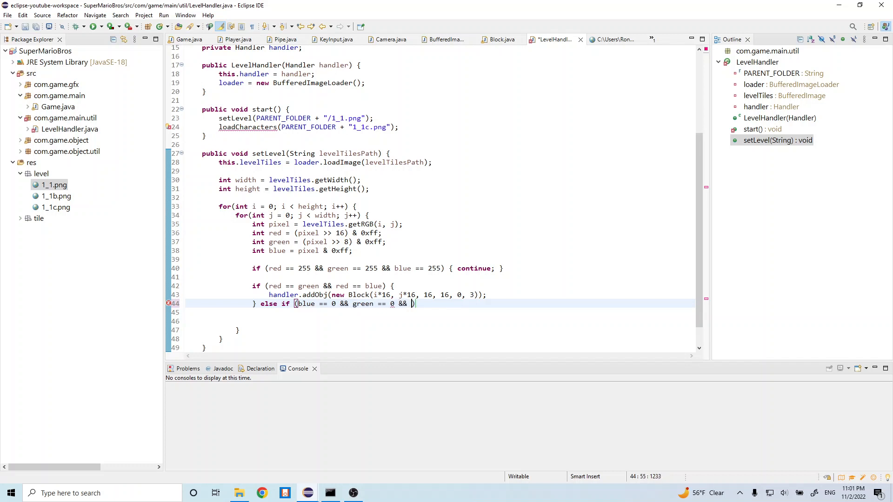
{"action": "type", "text": "red == 5"}
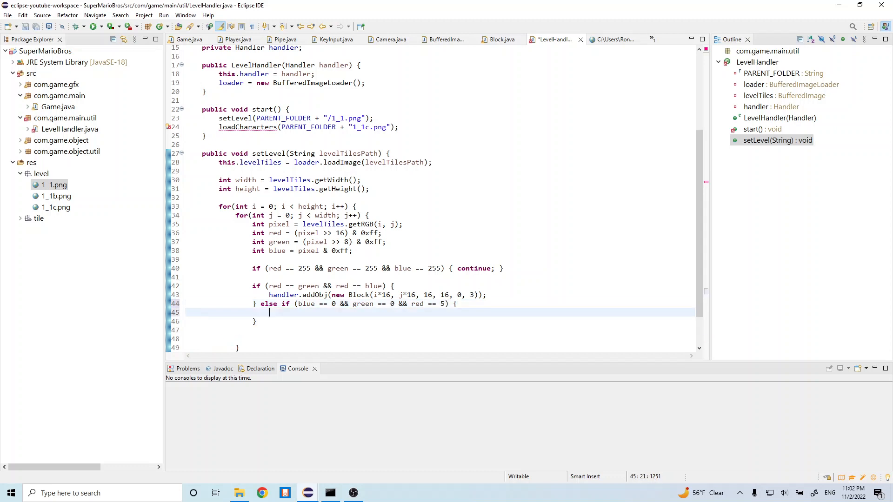
Step: Add handler.addObj(new Pipe(i*16, j*16, 32, 16, 0, 3, false)) and check Pipe.java
{"action": "type", "text": "handler."}
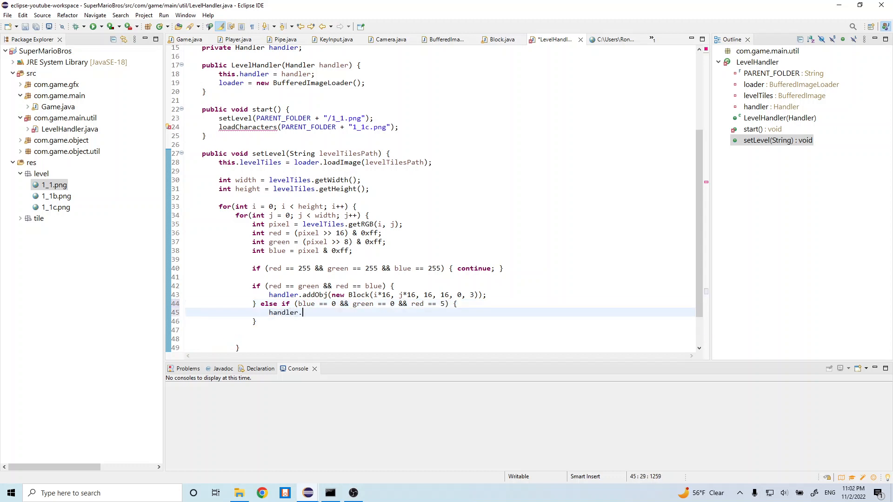
{"action": "type", "text": "addObj(null);"}
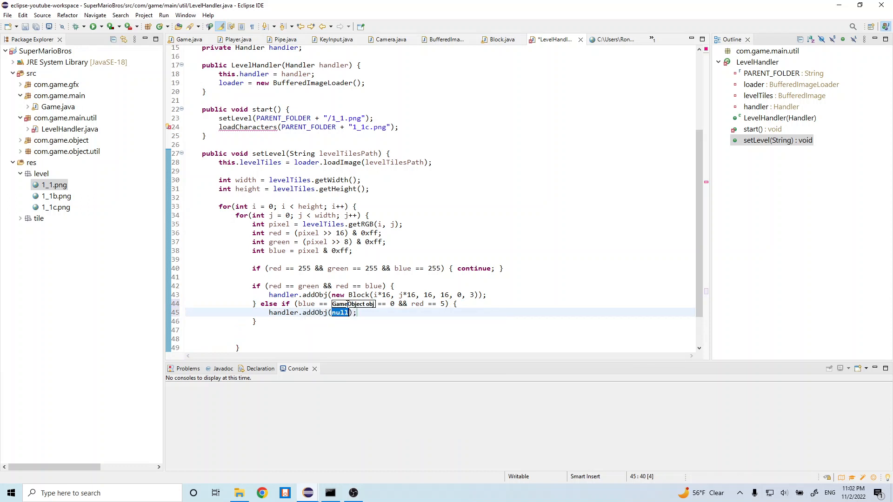
{"action": "type", "text": "new Pipe("}
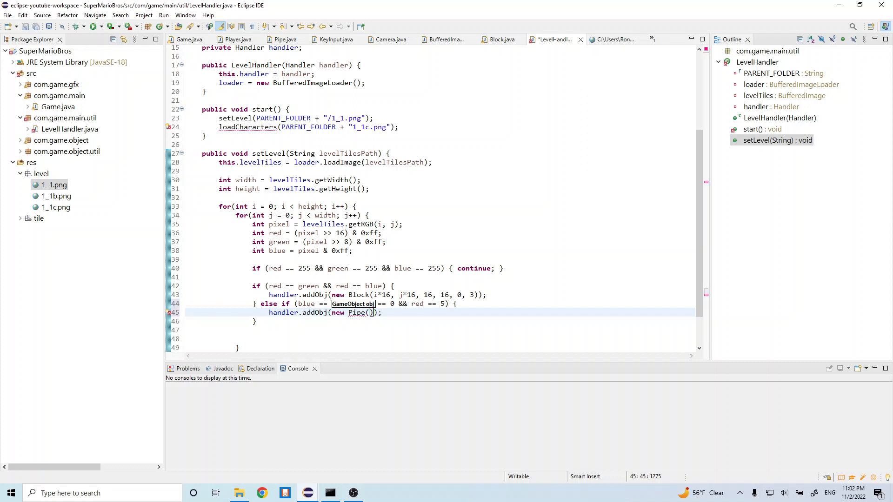
{"action": "type", "text": "i*16"}
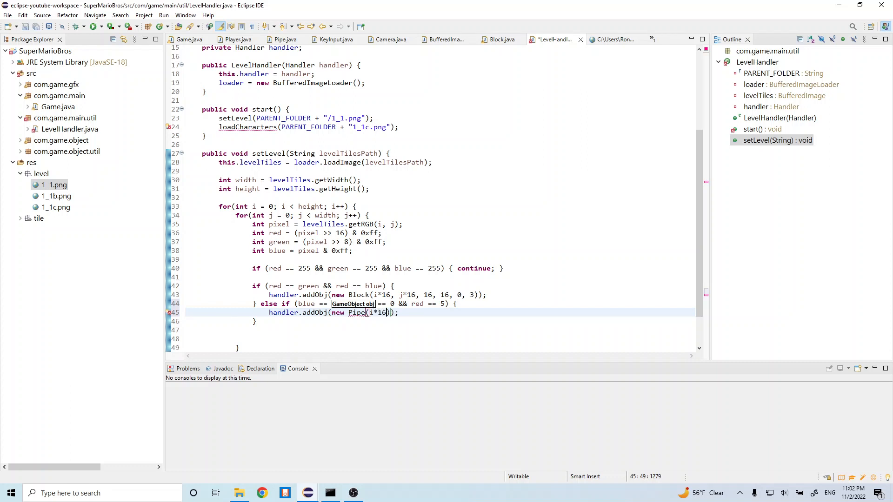
{"action": "type", "text": ", j"}
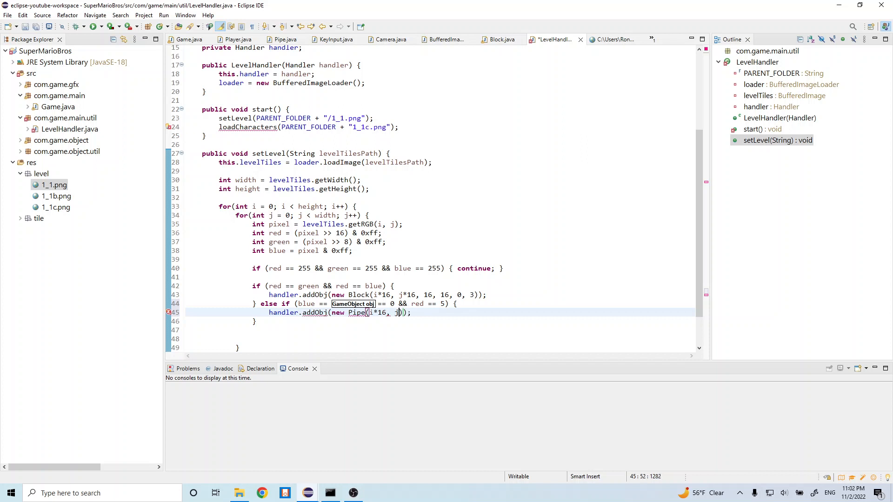
{"action": "type", "text": "*16,"}
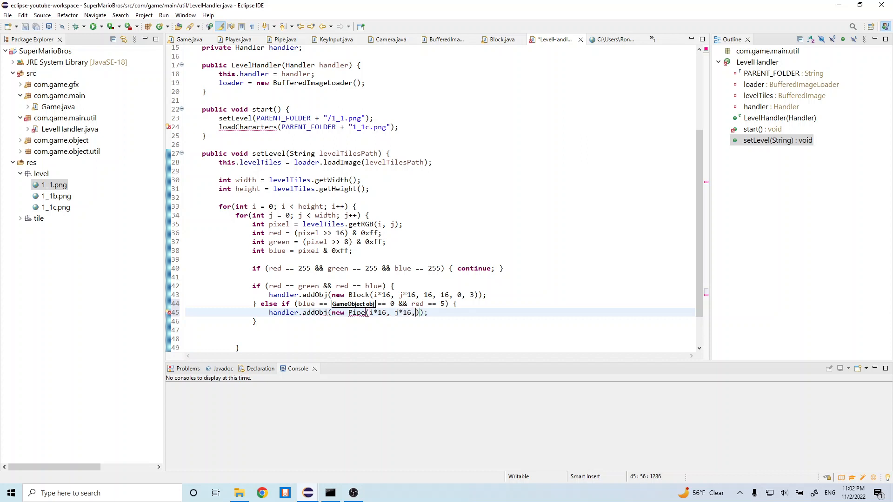
{"action": "type", "text": "32,"}
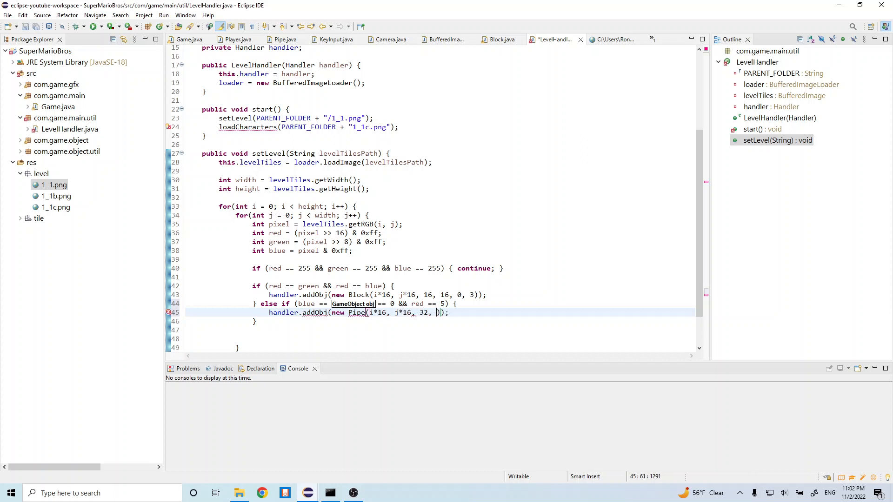
{"action": "type", "text": "16,"}
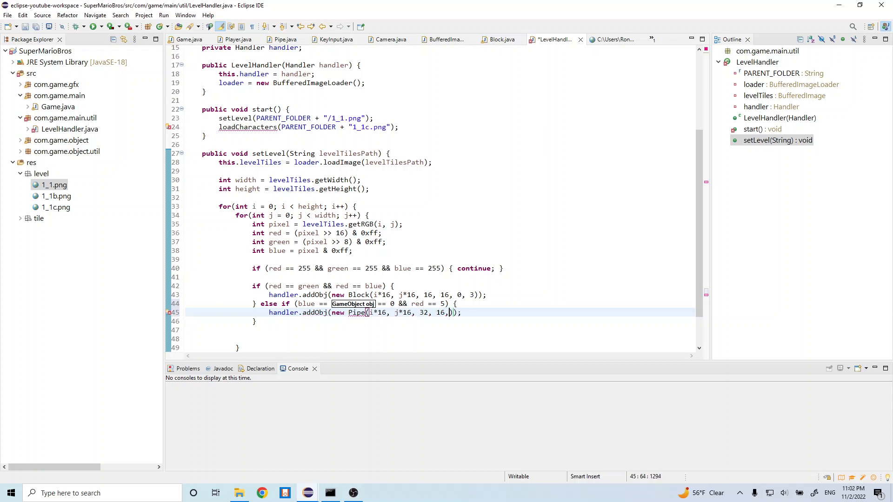
{"action": "type", "text": "0, 3"}
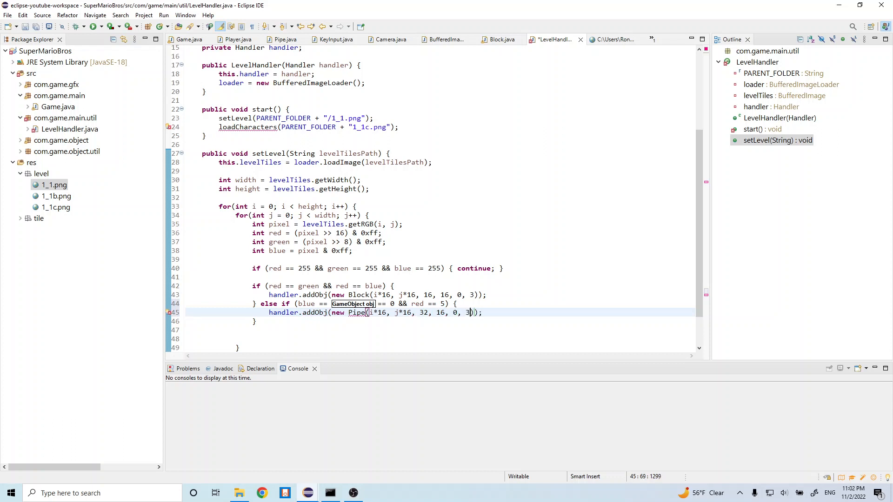
{"action": "type", "text": ", false"}
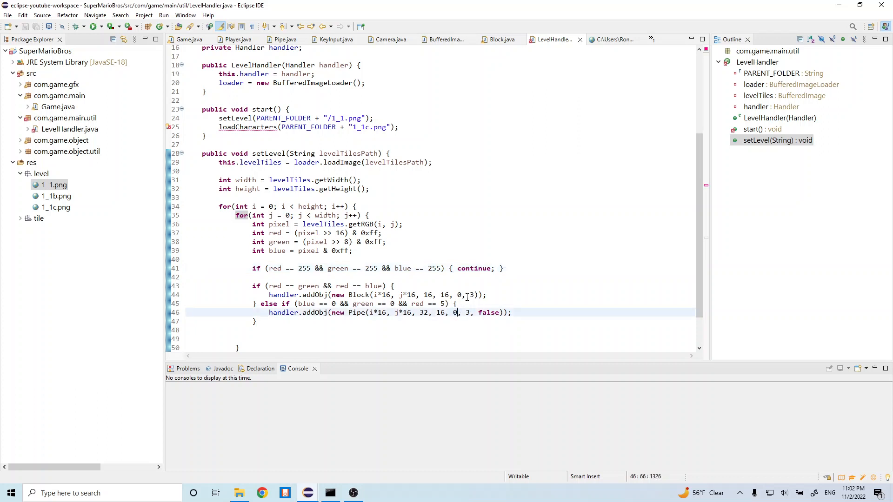
{"action": "mouse_move", "coordinate": [281, 39]}
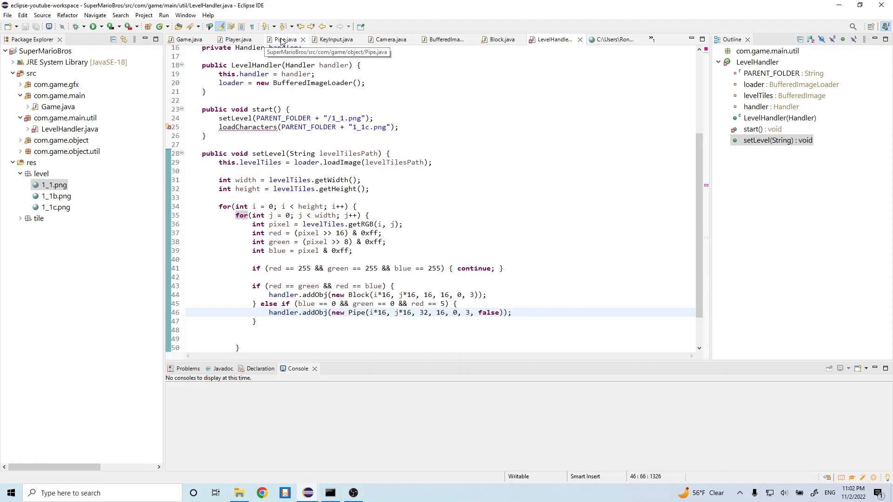
{"action": "left_click", "coordinate": [282, 39]}
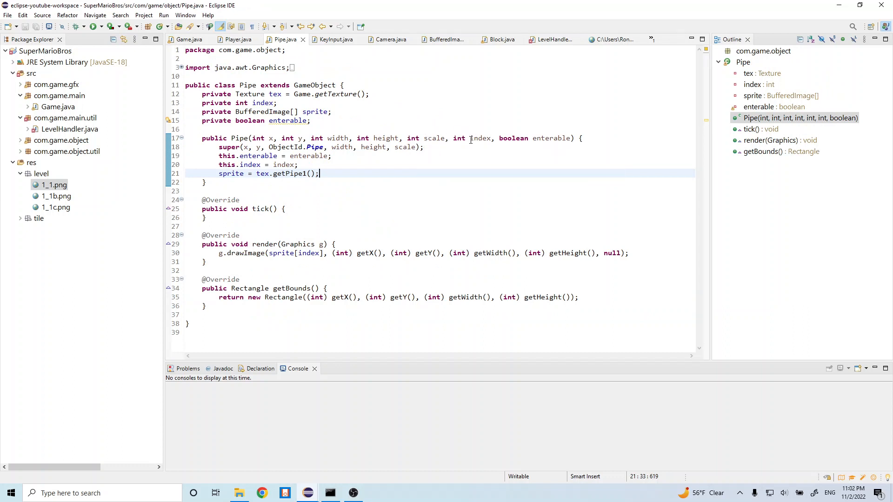
{"action": "mouse_move", "coordinate": [552, 39]}
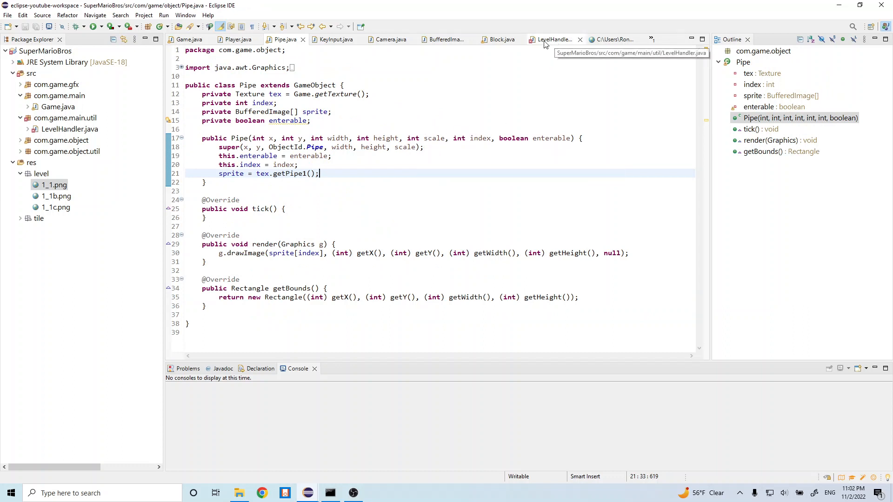
Step: After comparing with Block, move 'int scale,' after 'int index,' in Pipe's constructor
{"action": "left_click", "coordinate": [501, 40]}
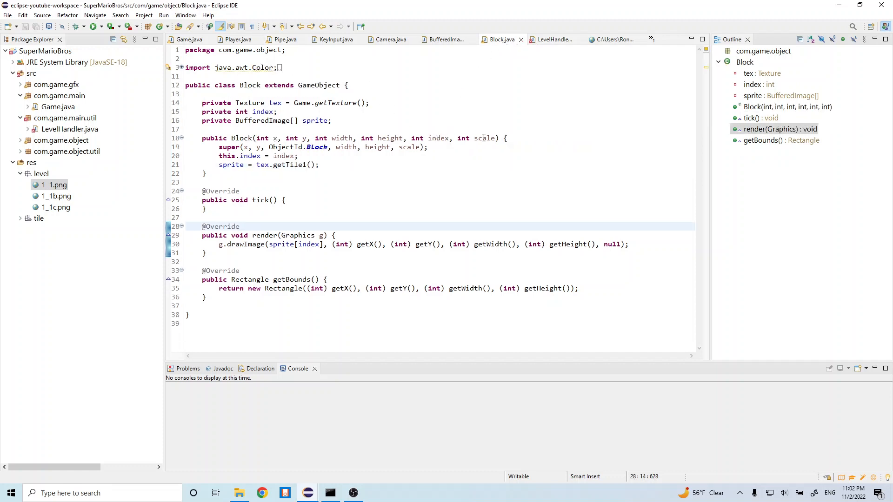
{"action": "left_click", "coordinate": [285, 39]}
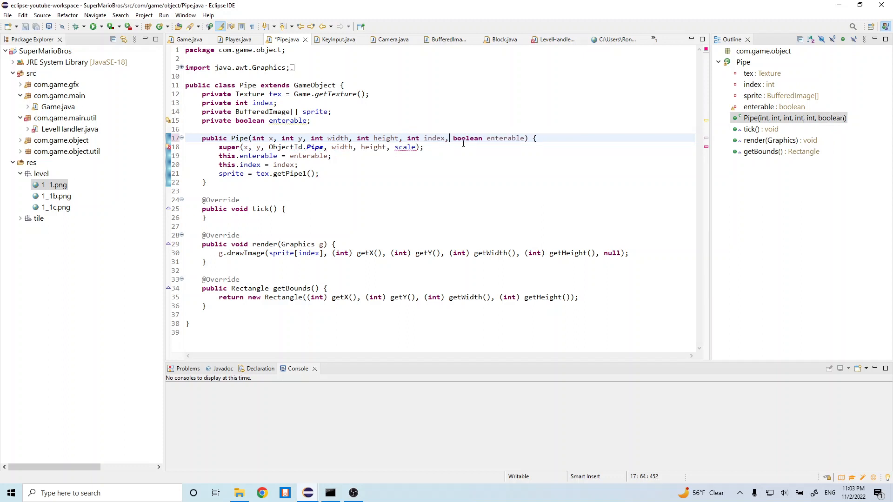
{"action": "type", "text": "int scale,"}
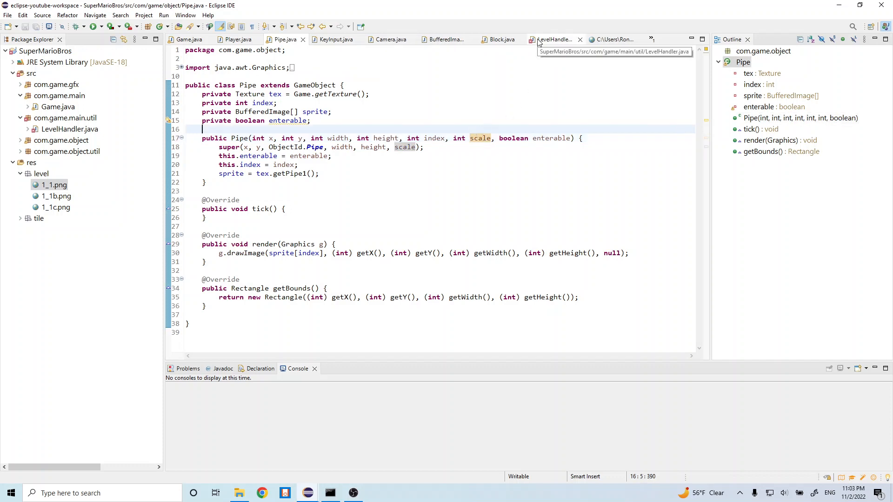
Step: Check the Pipe call's index, scale and enterable arguments against the reordered constructor
{"action": "left_click", "coordinate": [555, 39]}
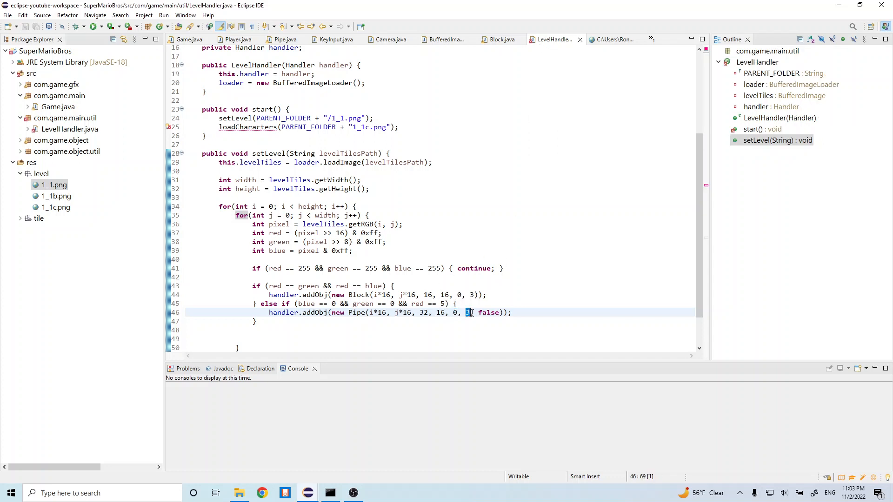
{"action": "double_click", "coordinate": [487, 312]}
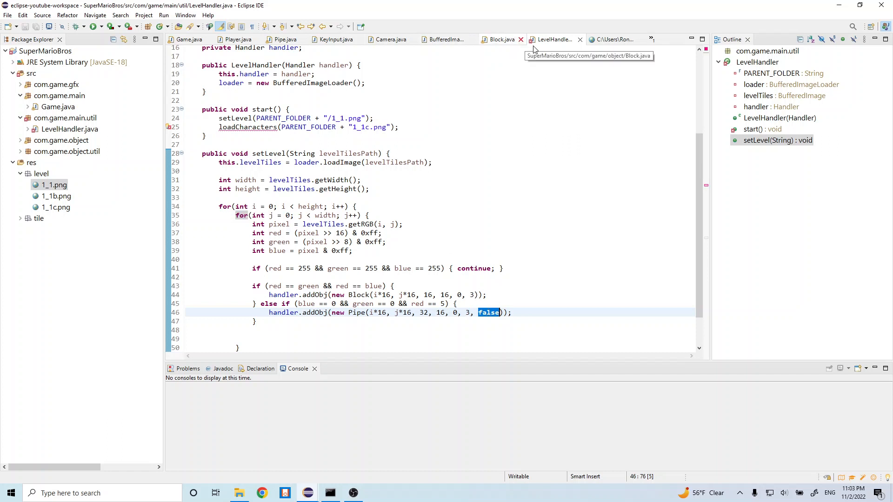
{"action": "left_click", "coordinate": [283, 39]}
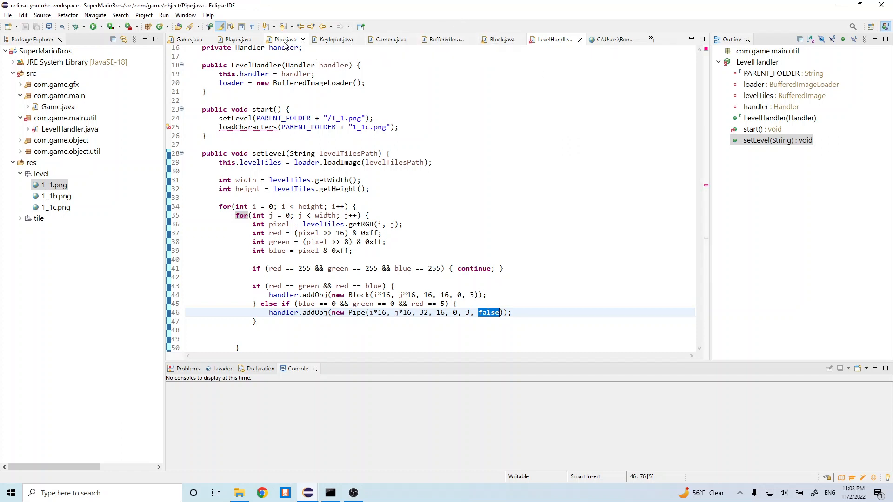
{"action": "left_click", "coordinate": [285, 39]}
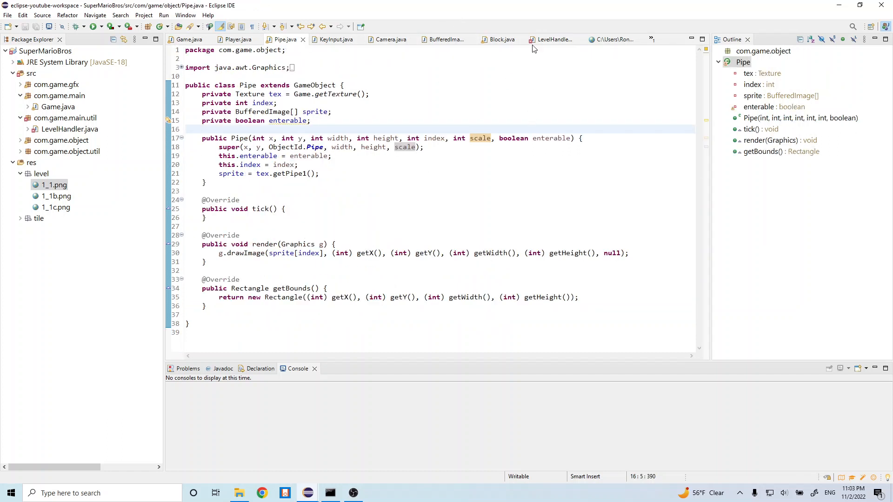
{"action": "left_click", "coordinate": [554, 39]}
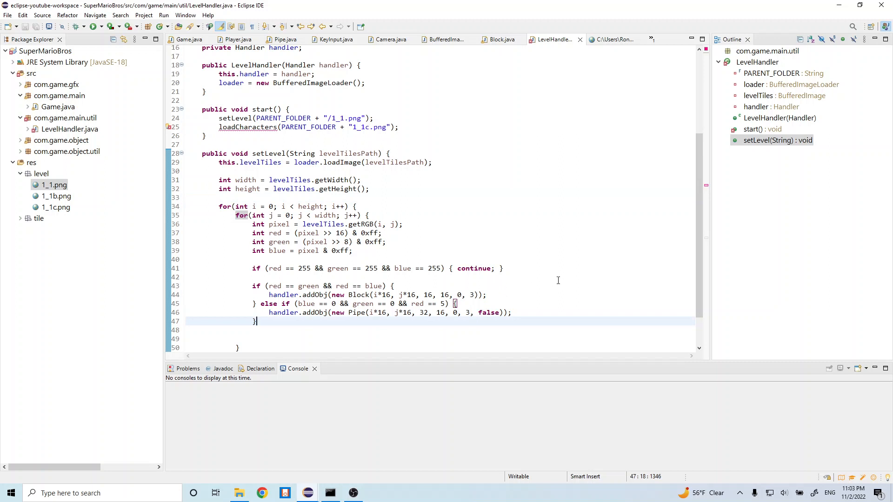
{"action": "mouse_move", "coordinate": [600, 260]}
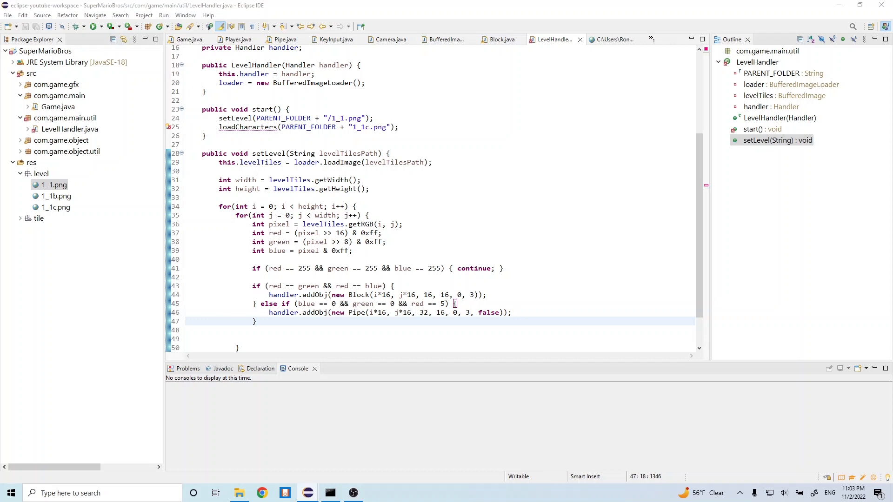
{"action": "mouse_move", "coordinate": [769, 452]}
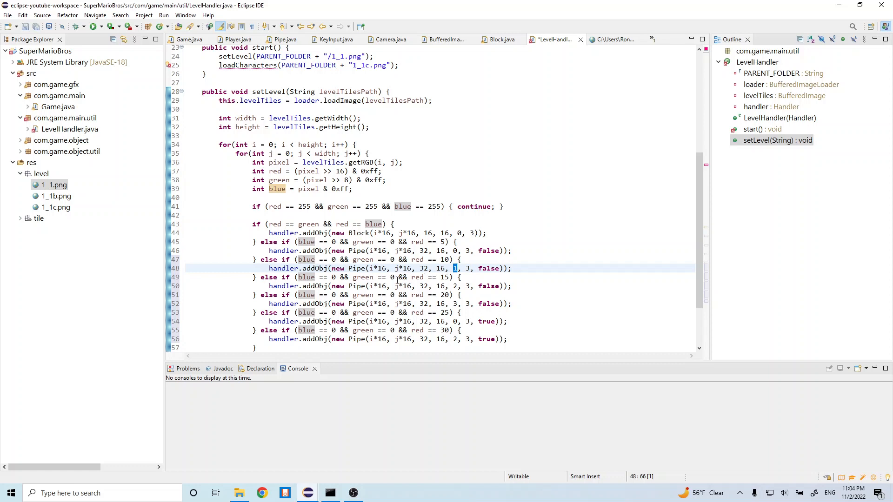
Step: Copy the Pipe branch for red 10, 15, 20, 25, 30, editing indices and enterable flags
{"action": "double_click", "coordinate": [445, 277]}
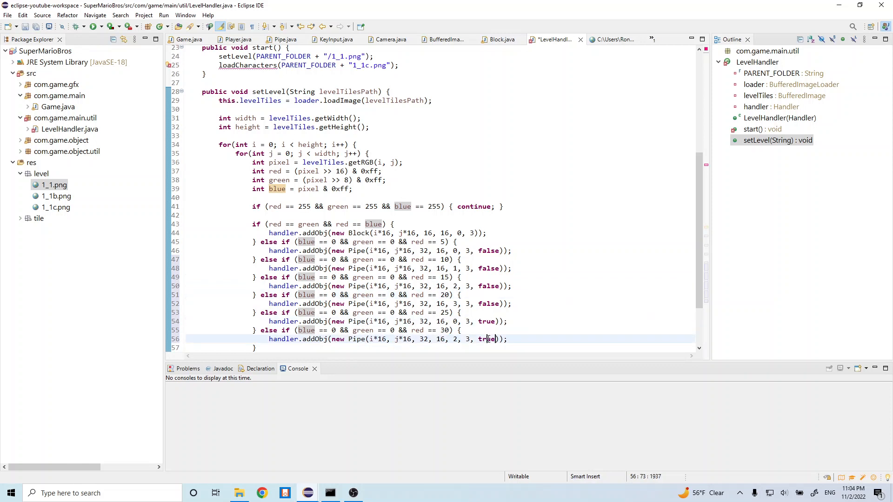
{"action": "double_click", "coordinate": [485, 339]}
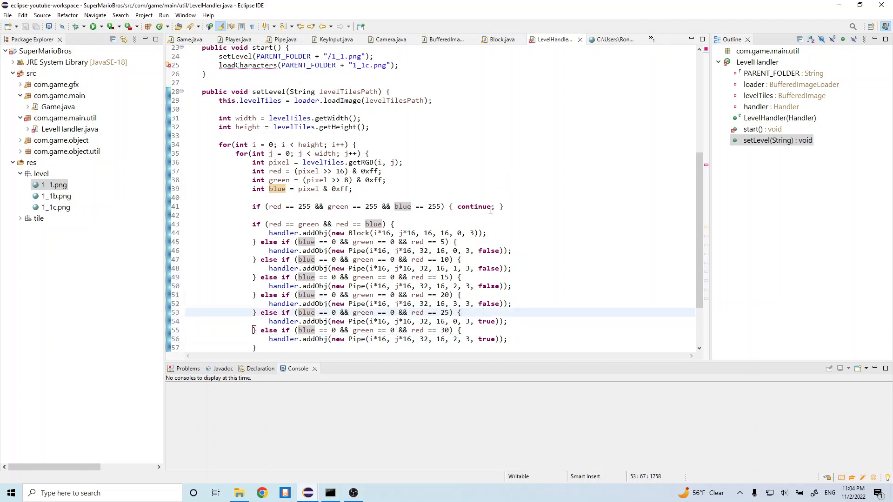
Step: Declare 'private void loadCharacters(String levelCharactersPath) {' below setLevel
{"action": "scroll", "scroll_direction": "up", "scroll_amount": 3}
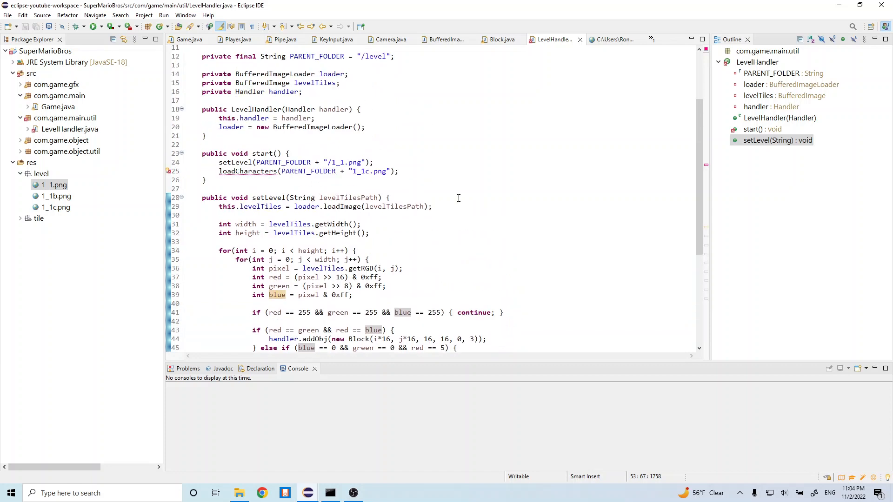
{"action": "scroll", "scroll_direction": "down", "scroll_amount": 3}
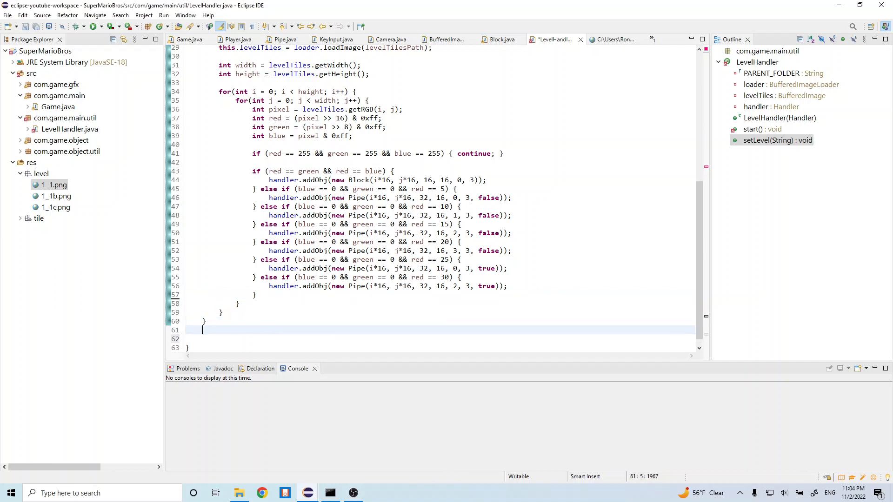
{"action": "type", "text": "privaet"}
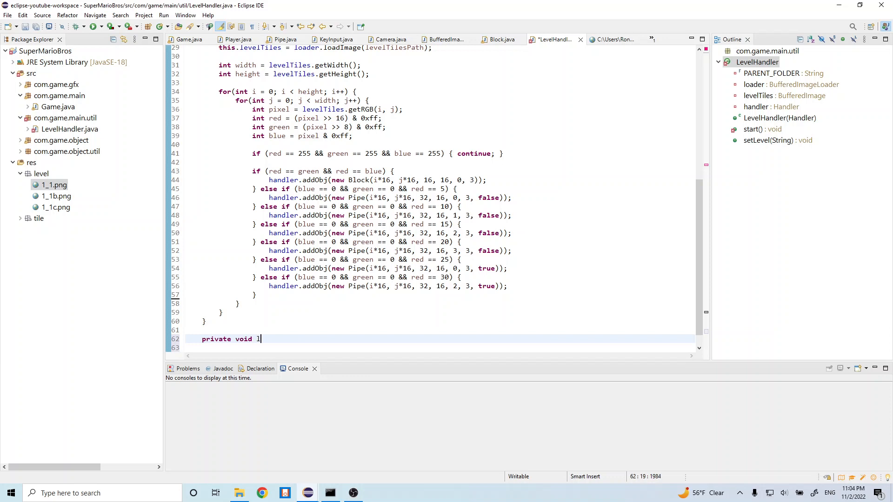
{"action": "type", "text": "oadCharacters(String"}
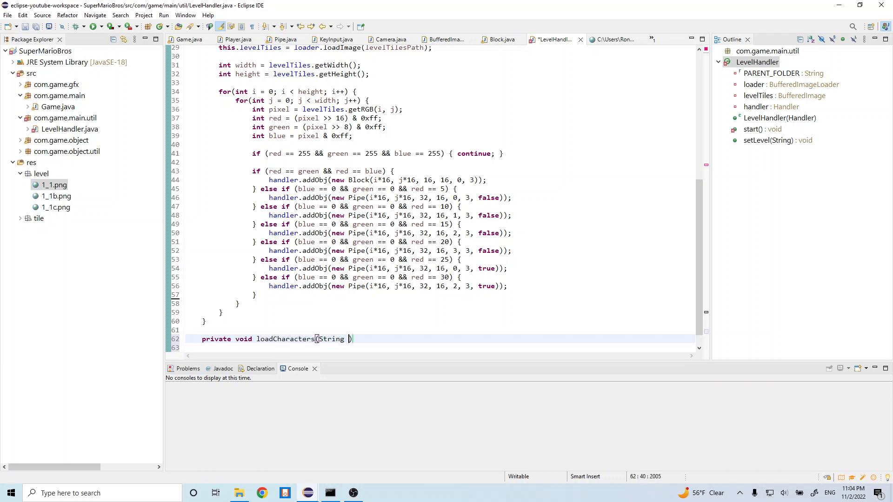
{"action": "type", "text": "levelCharactersPath"}
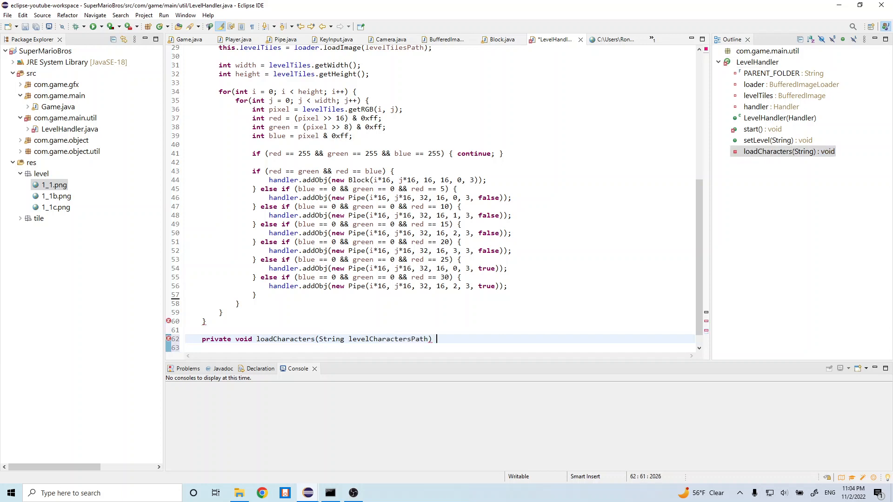
{"action": "type", "text": "{"}
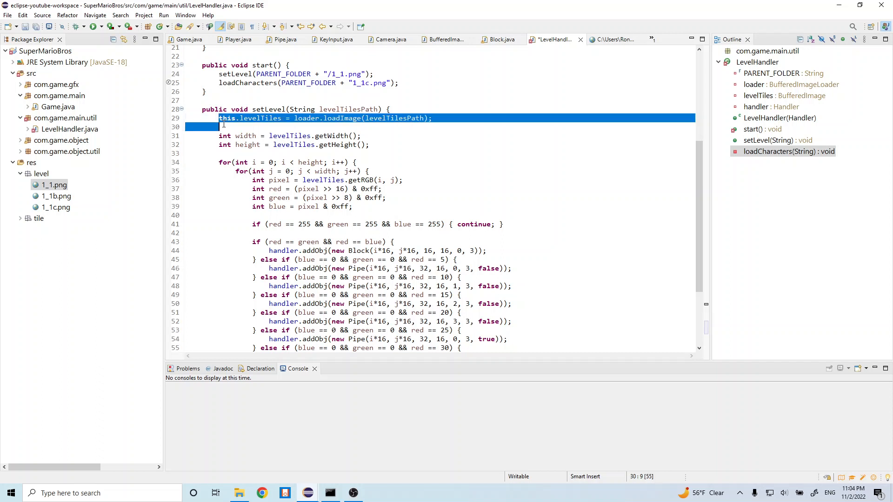
Step: Paste setLevel's pixel loop into loadCharacters, loading levelCharactersPath with an empty grey-pixel check
{"action": "left_click_drag", "start_coordinate": [219, 118], "coordinate": [271, 348]}
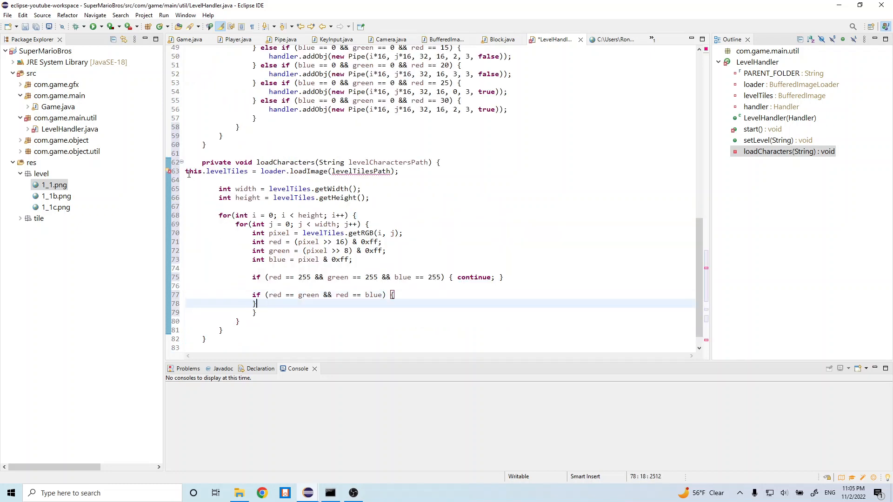
{"action": "left_click", "coordinate": [382, 171]}
{"action": "type", "text": "Character"}
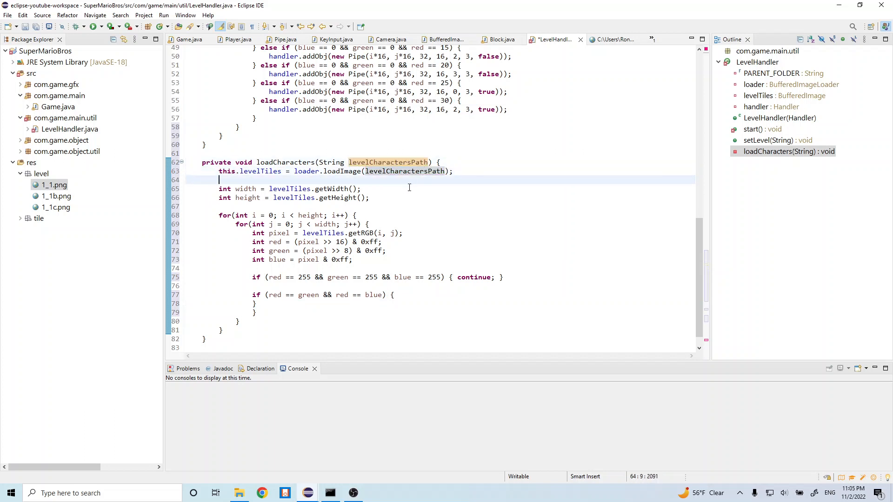
{"action": "mouse_move", "coordinate": [367, 198]}
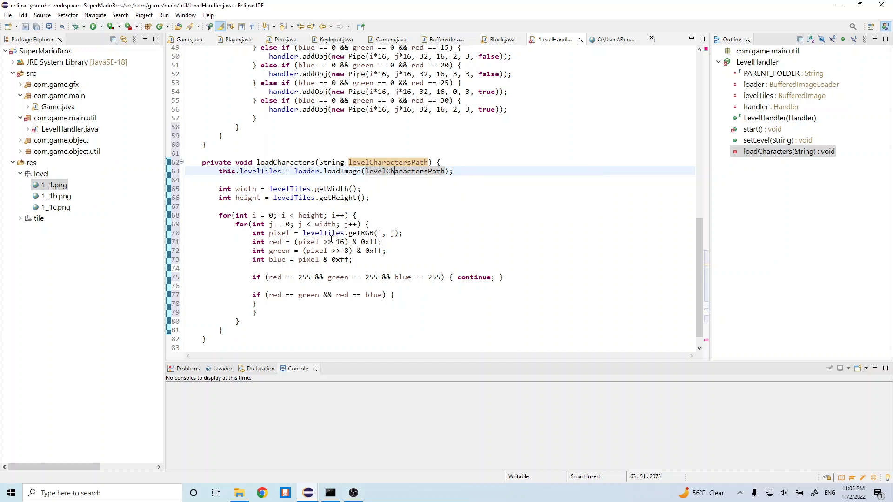
{"action": "mouse_move", "coordinate": [361, 233]}
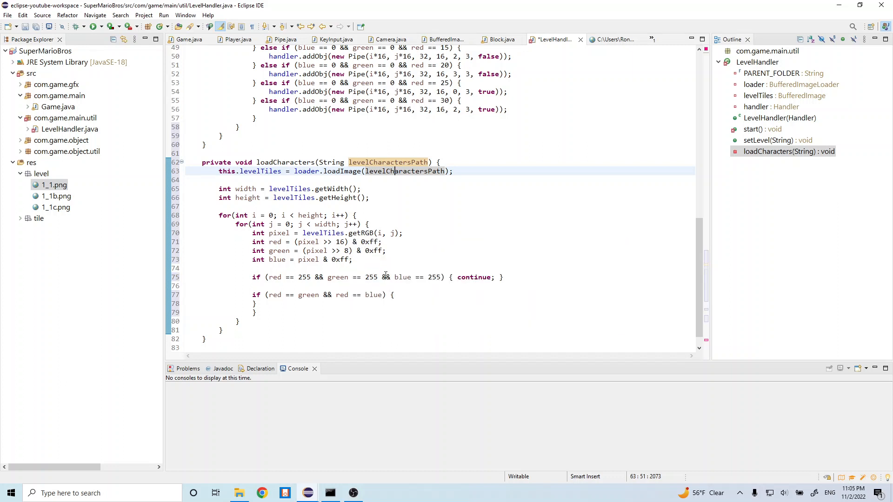
{"action": "mouse_move", "coordinate": [383, 277]}
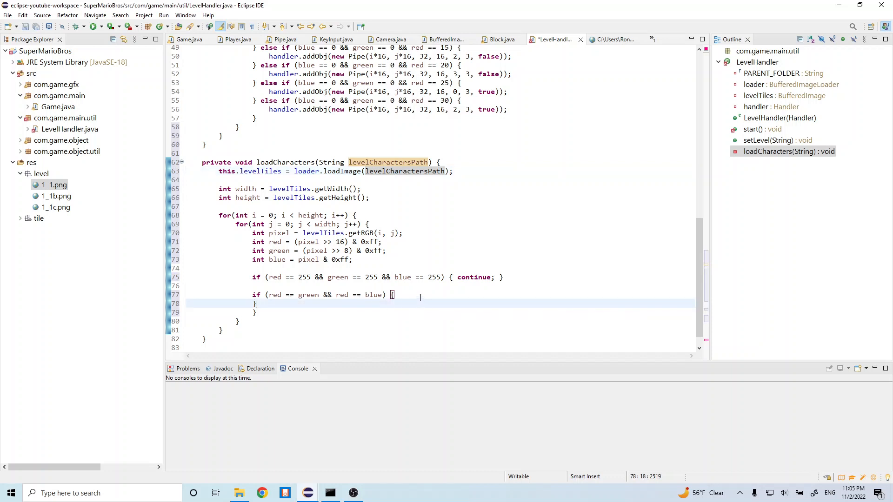
{"action": "mouse_move", "coordinate": [400, 311]}
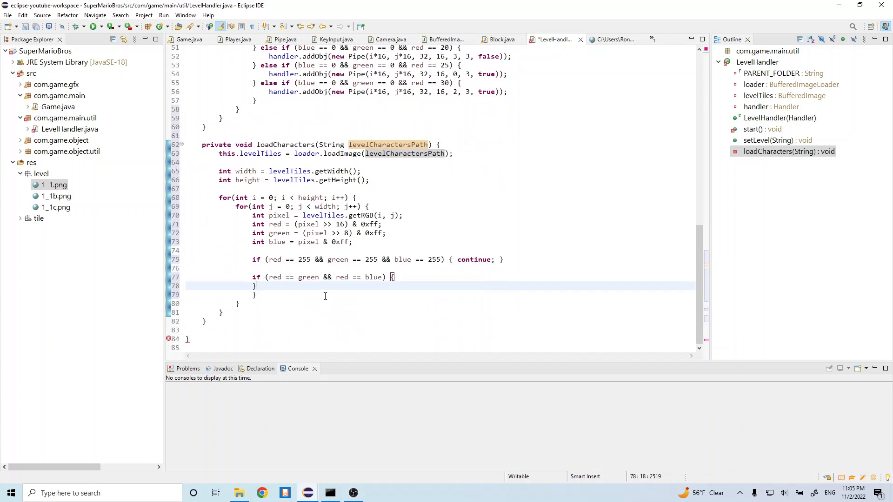
{"action": "mouse_move", "coordinate": [290, 291]}
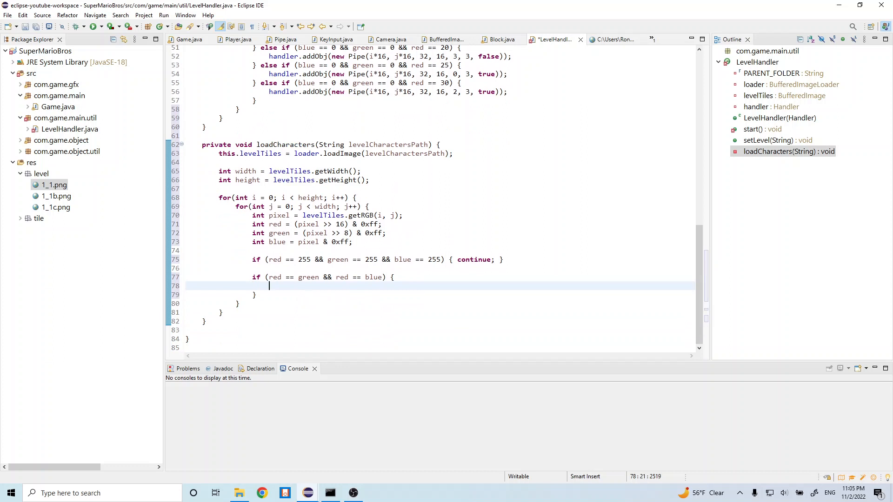
Step: In the grey-pixel check, set a new Player at i*16, j*16, scale 3 when red == 0
{"action": "type", "text": "if ("}
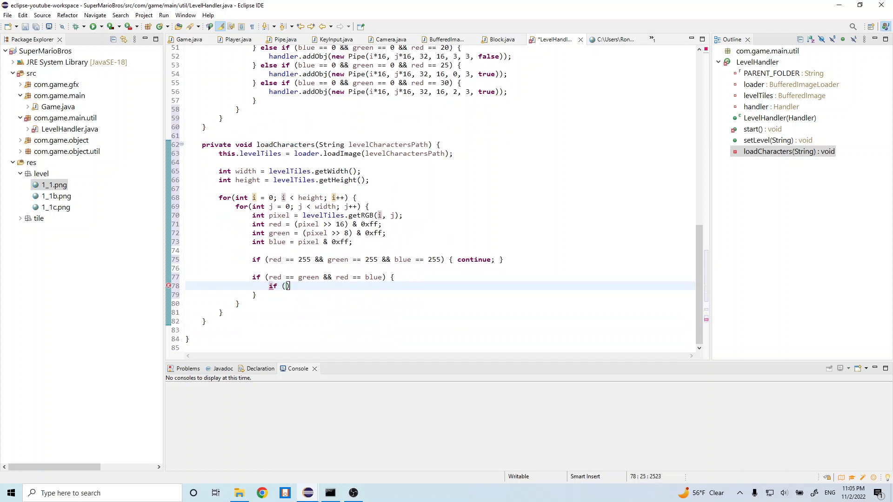
{"action": "type", "text": "red"}
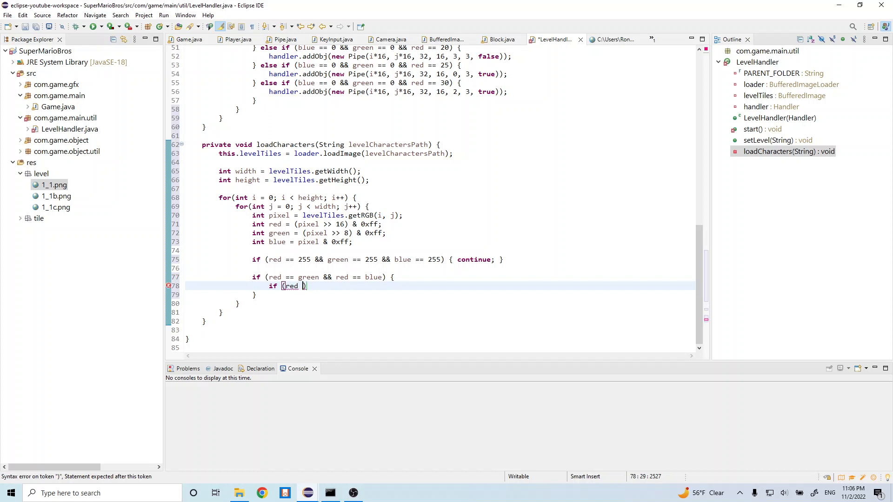
{"action": "type", "text": "== 0"}
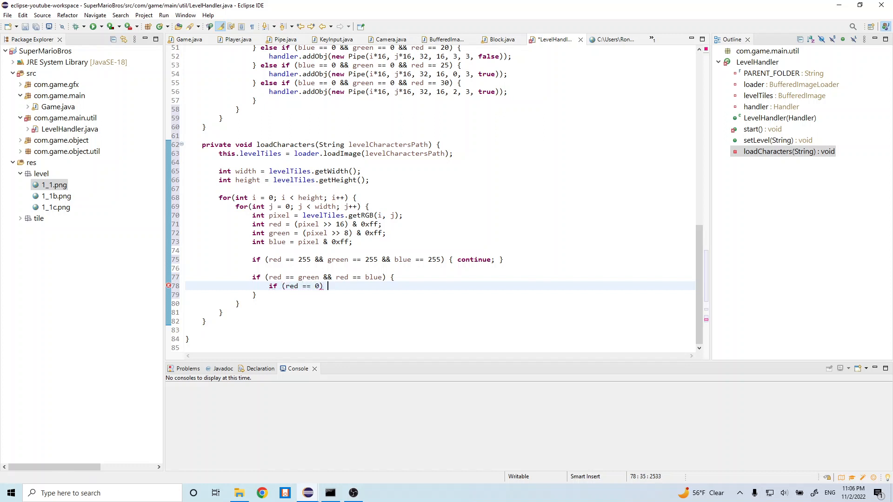
{"action": "type", "text": "{"}
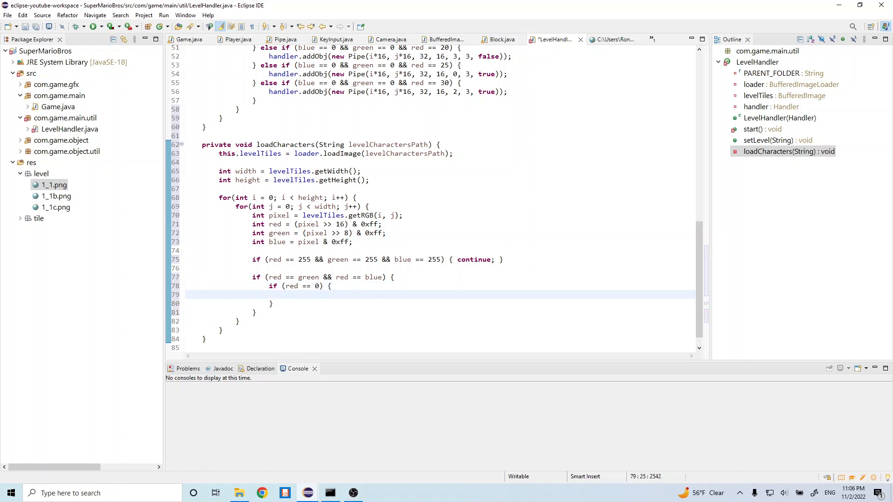
{"action": "type", "text": "handler.setPlayer("}
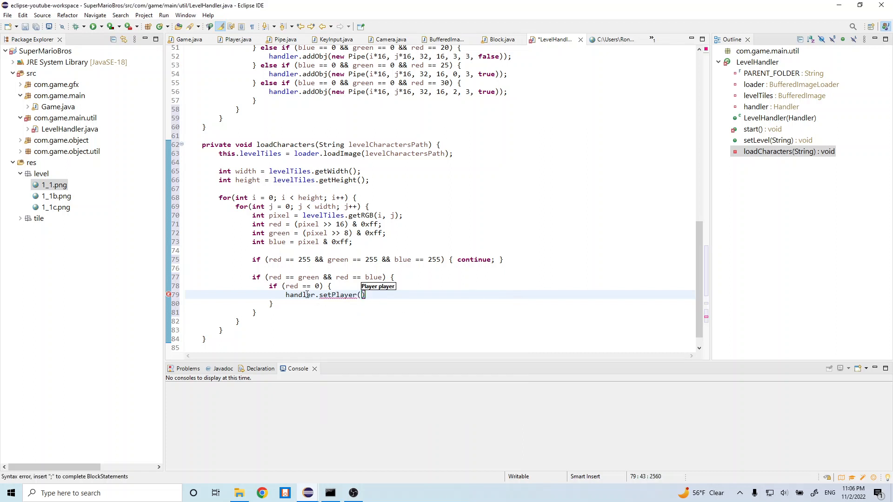
{"action": "type", "text": "new Player(i"}
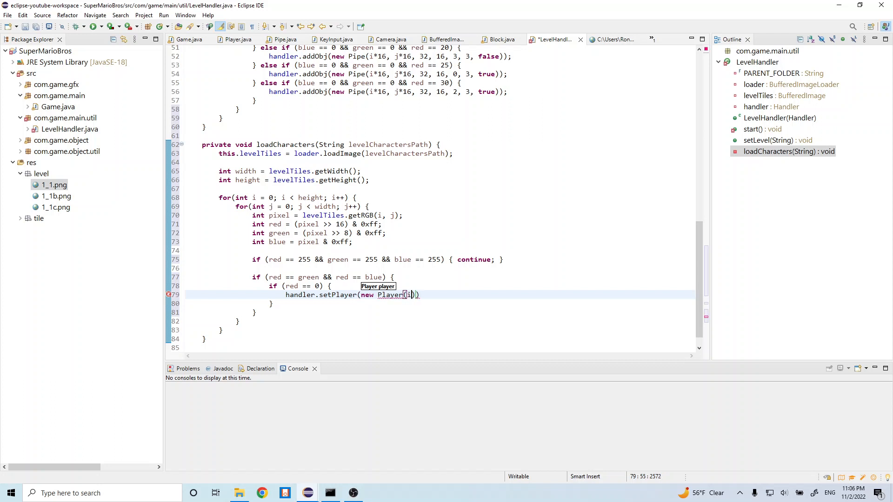
{"action": "type", "text": "*16,"}
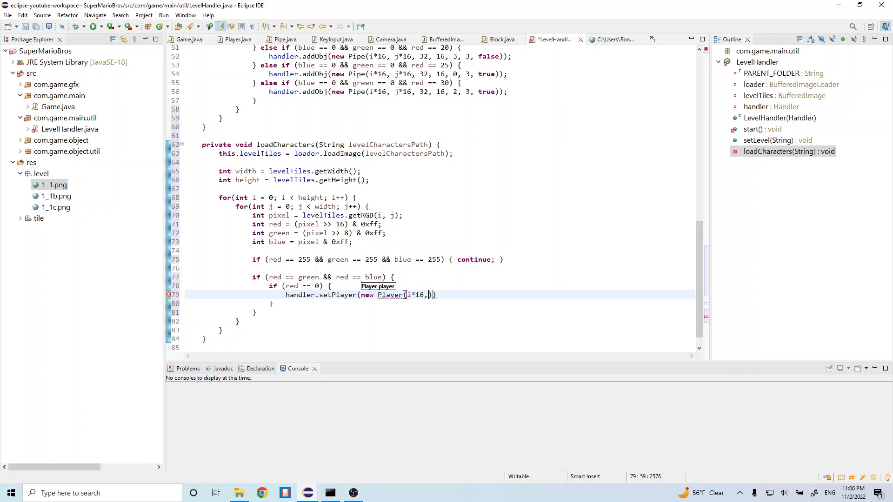
{"action": "type", "text": "j*16,"}
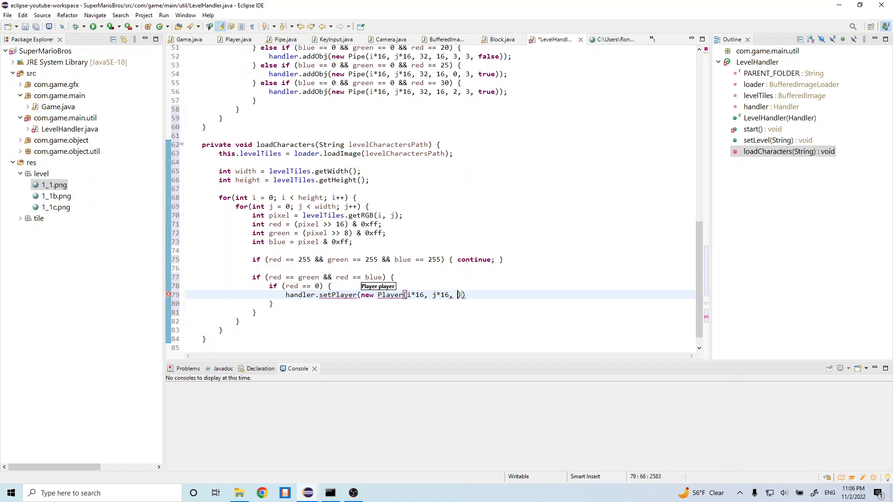
{"action": "type", "text": "3, handler"}
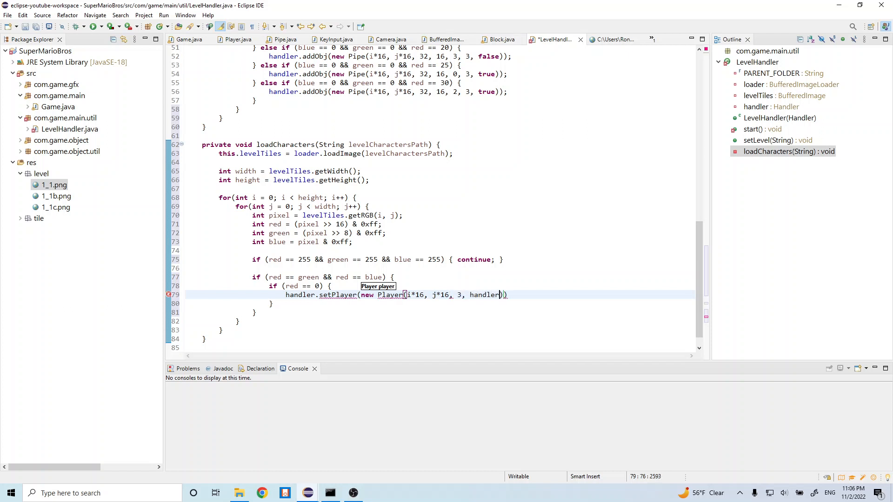
{"action": "type", "text": ";"}
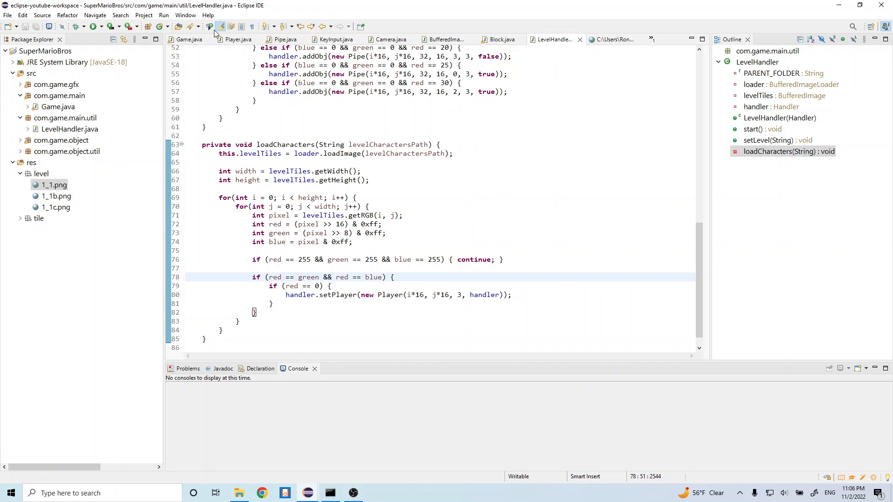
{"action": "mouse_move", "coordinate": [187, 39]}
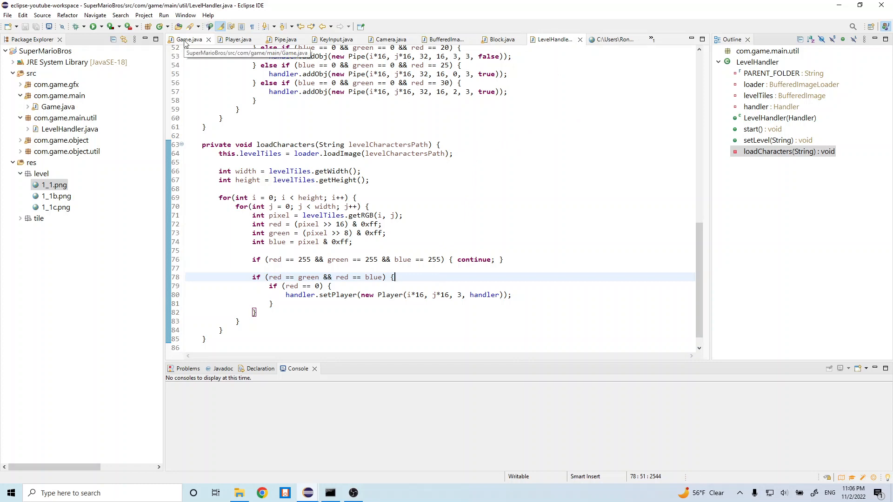
Step: Switch from LevelHandler to the Game.java editor
{"action": "left_click", "coordinate": [188, 40]}
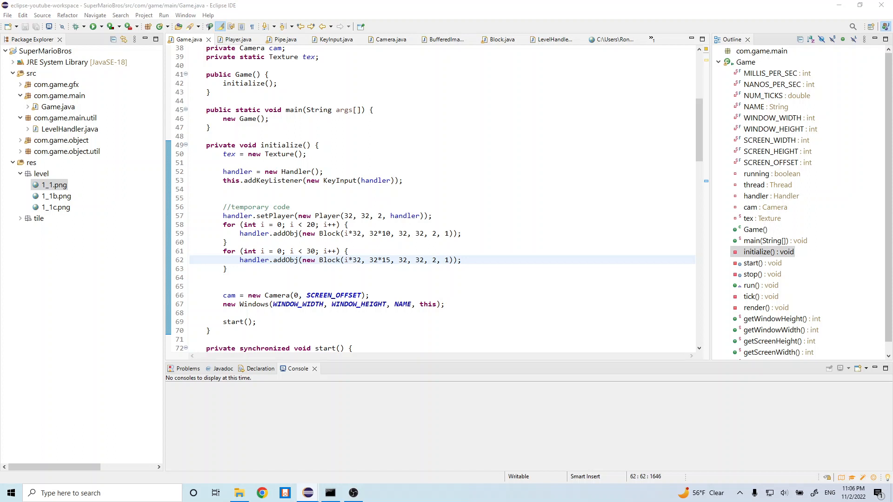
{"action": "mouse_move", "coordinate": [375, 180]}
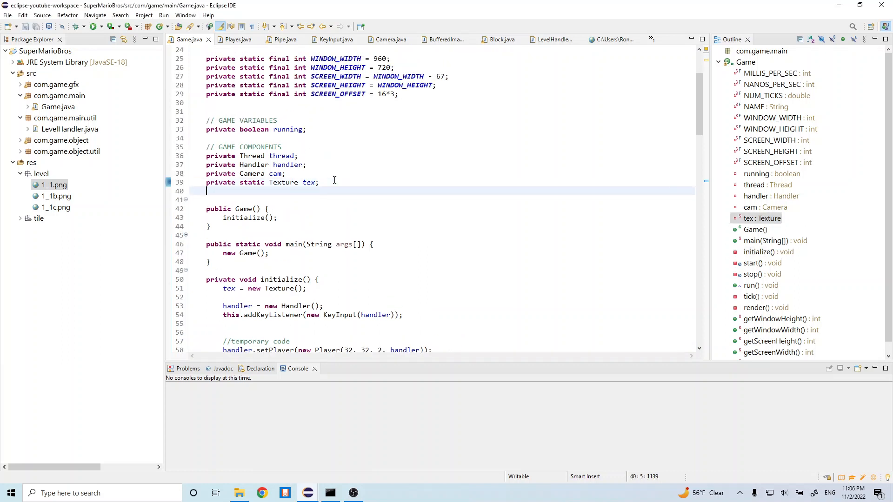
Step: Declare 'private LevelHandler levelHandler;' after the tex field in Game
{"action": "type", "text": "private"}
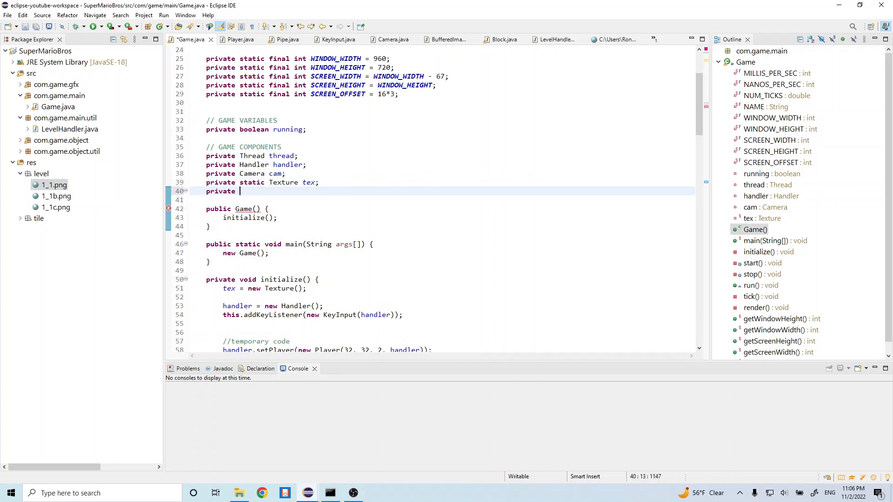
{"action": "type", "text": "Level"}
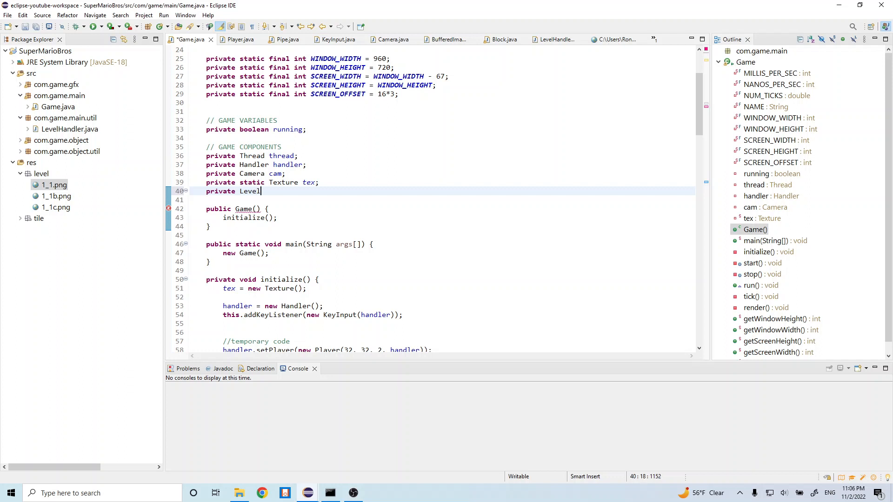
{"action": "type", "text": "Handler"}
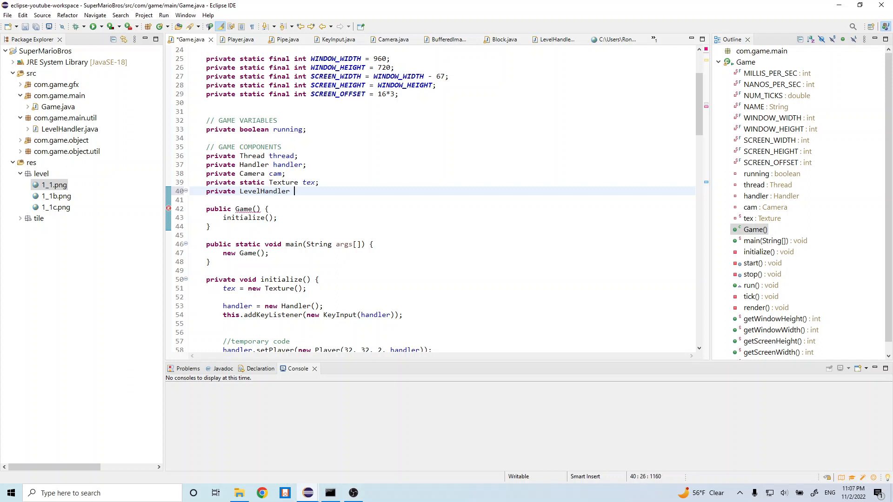
{"action": "type", "text": "levelHadn"}
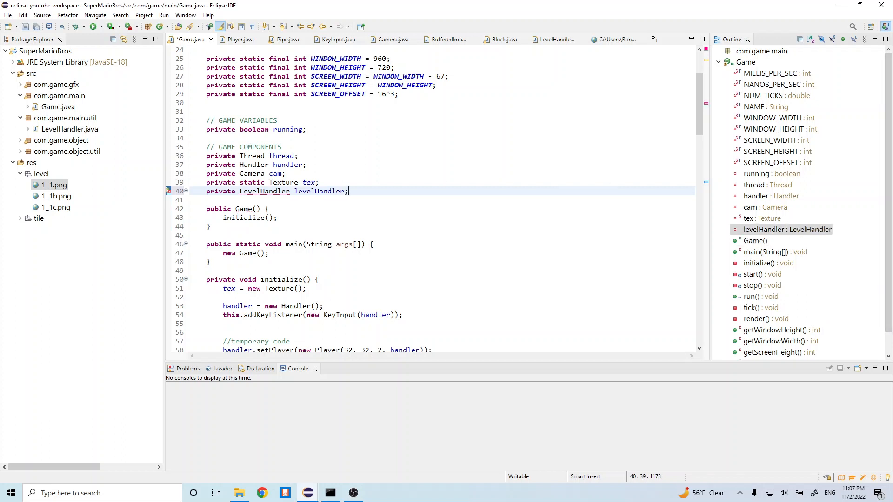
{"action": "mouse_move", "coordinate": [748, 426]}
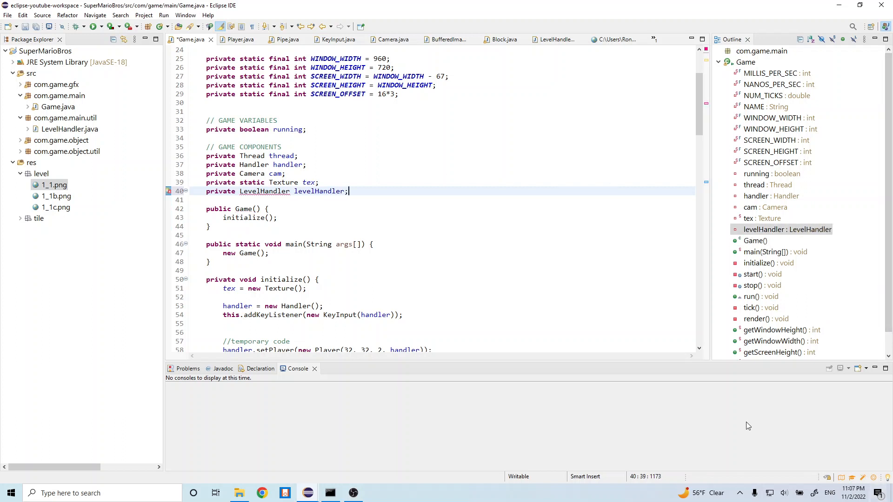
{"action": "scroll", "scroll_direction": "down", "scroll_amount": 3}
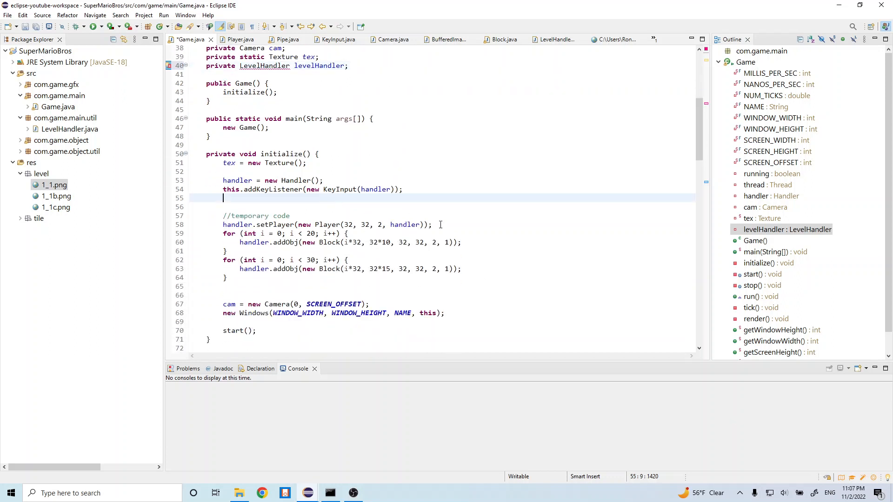
Step: Add 'levelHandler = new LevelHandler(handler);' after addKeyListener in initialize()
{"action": "type", "text": "le"}
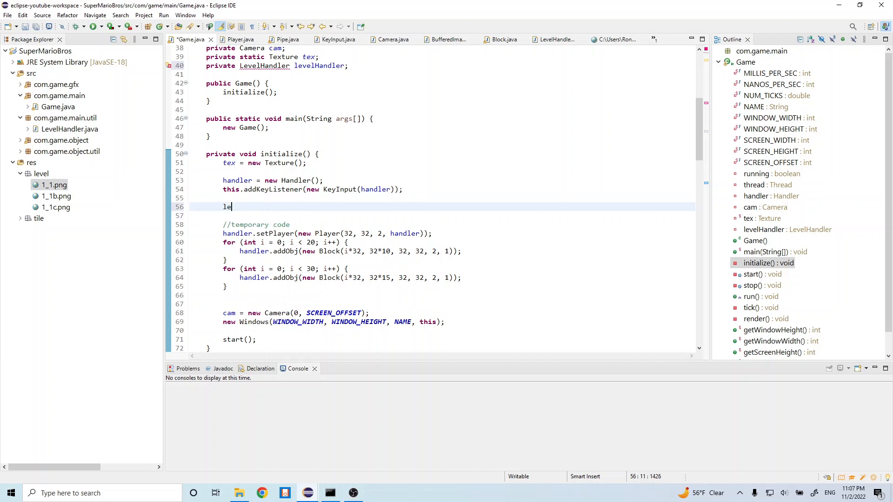
{"action": "type", "text": "velHan"}
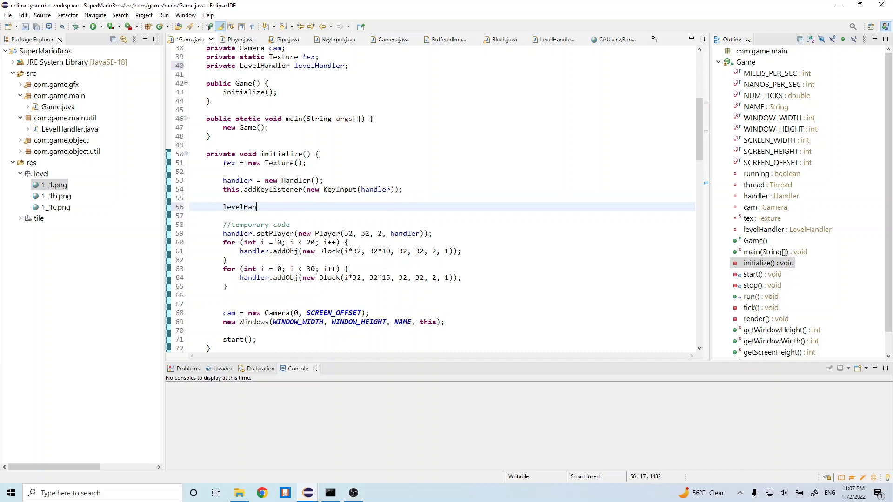
{"action": "type", "text": "dler"}
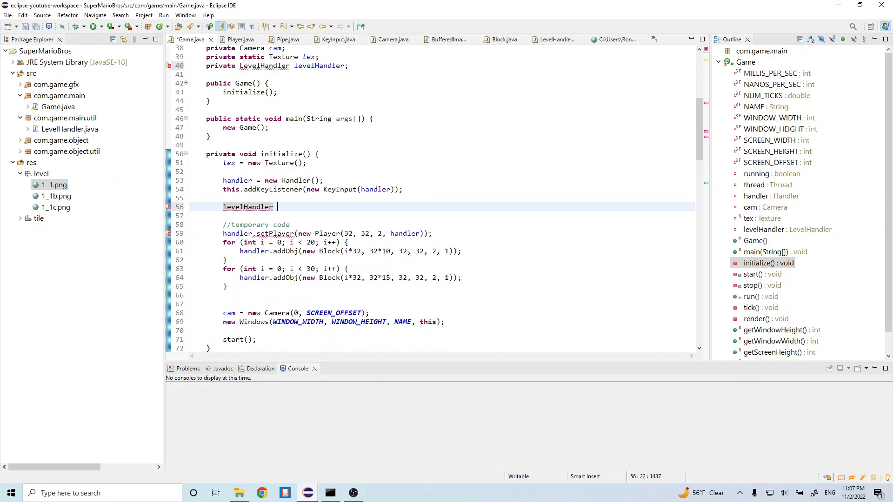
{"action": "type", "text": "= new level"}
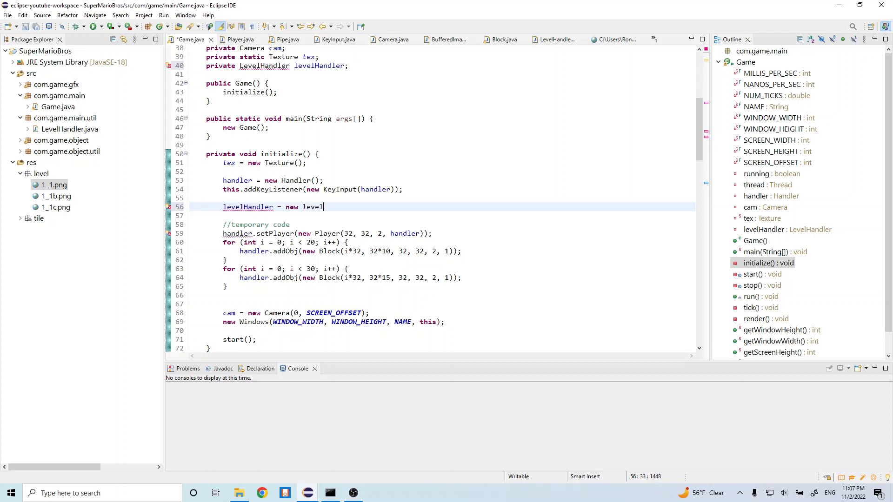
{"action": "type", "text": "Handler()"}
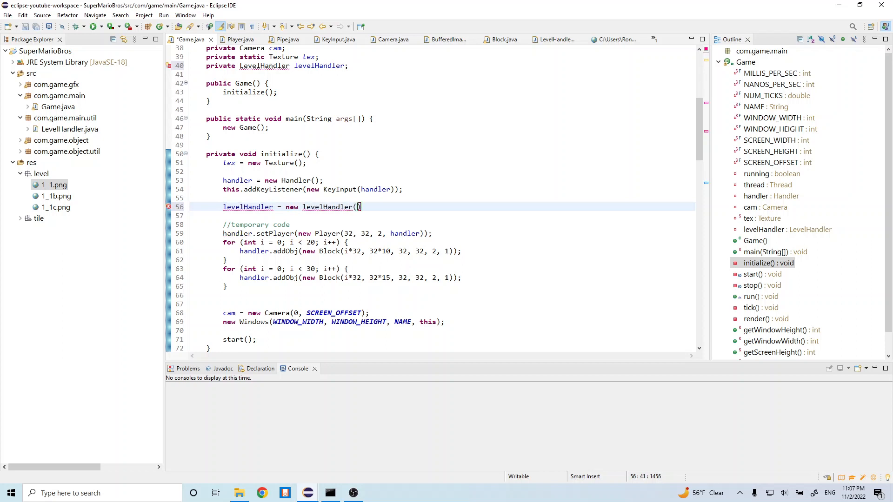
{"action": "type", "text": "handler"}
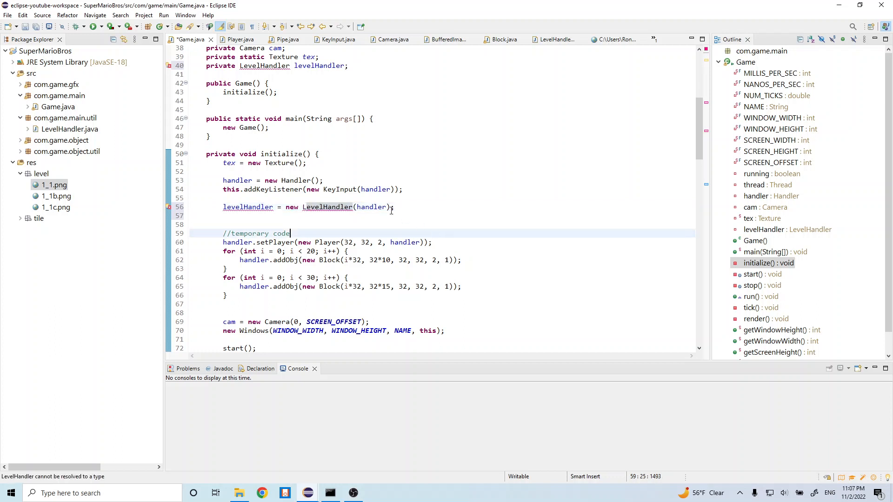
{"action": "left_click", "coordinate": [327, 207]}
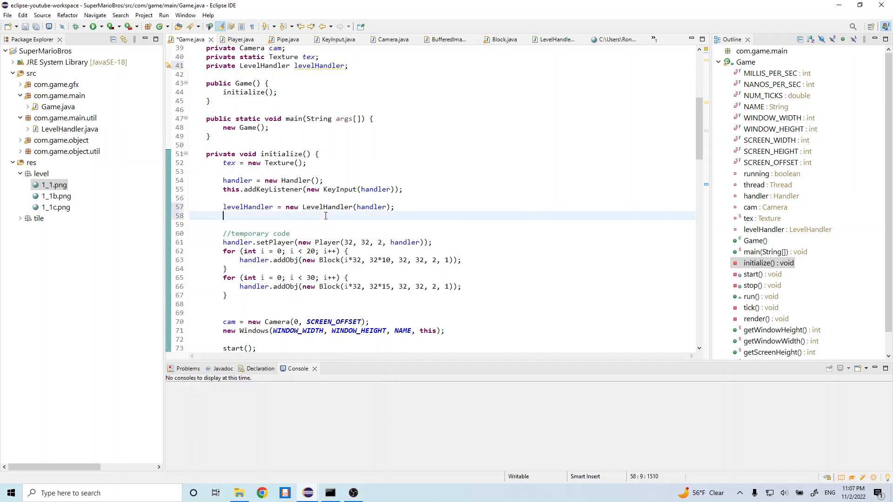
Step: Call levelHandler.start() on the next line of initialize()
{"action": "type", "text": "le"}
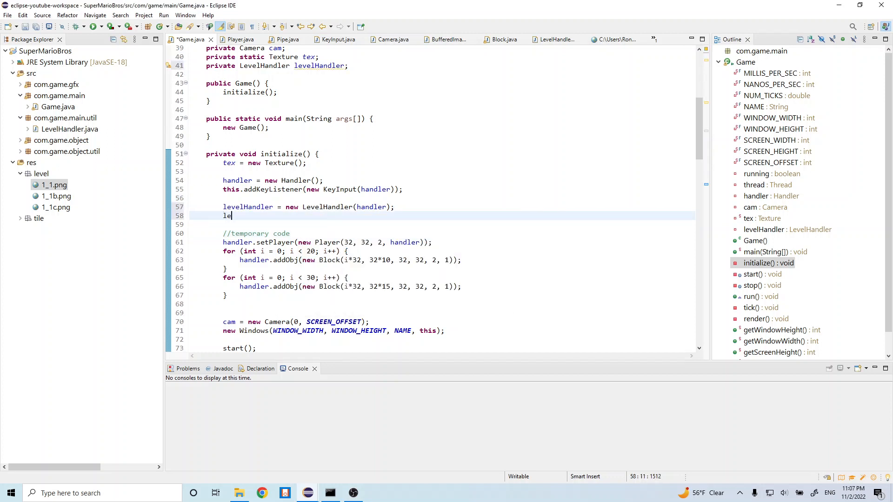
{"action": "type", "text": "velHandler"}
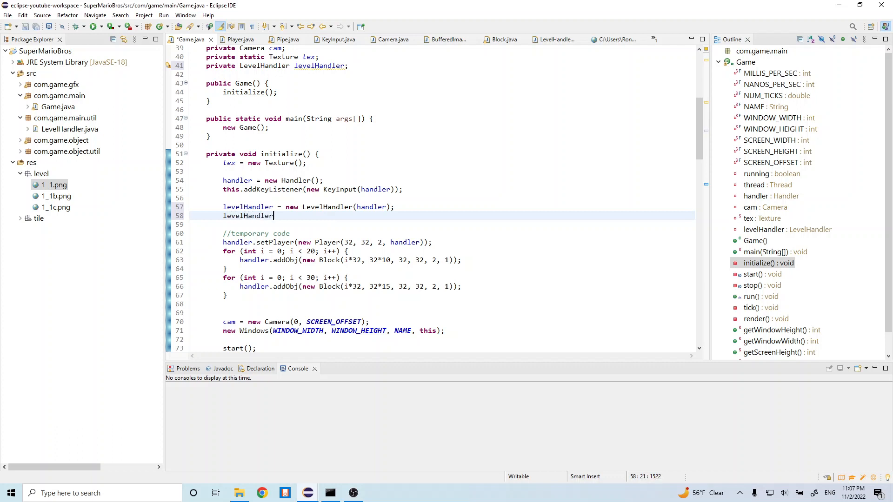
{"action": "type", "text": ".start();"}
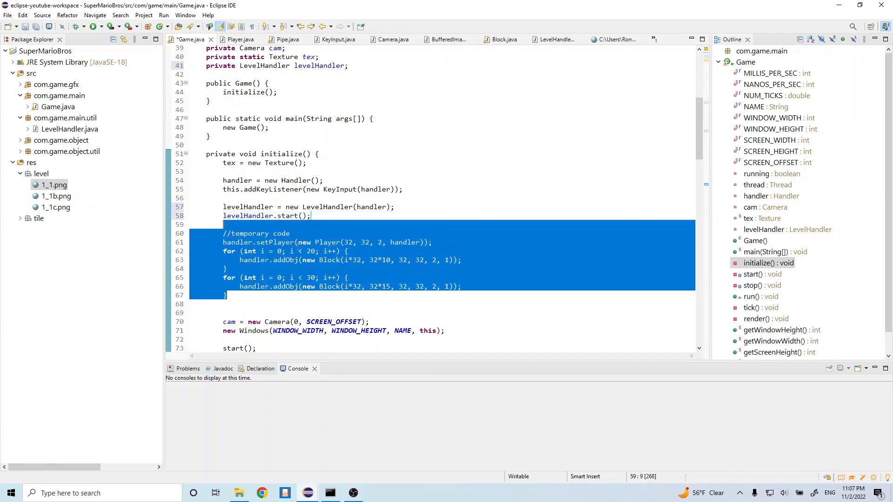
Step: Delete the temporary player and Block-creation loops from initialize()
{"action": "left_click", "coordinate": [301, 251]}
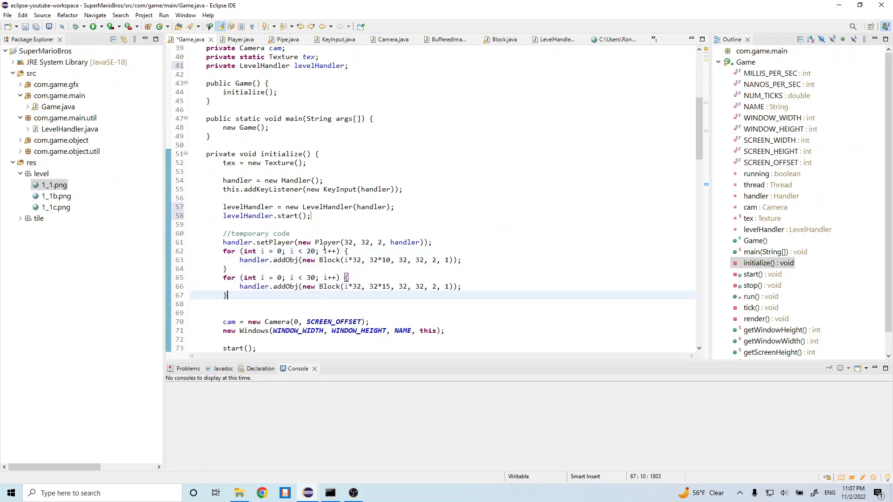
{"action": "left_click_drag", "start_coordinate": [223, 233], "coordinate": [226, 294]}
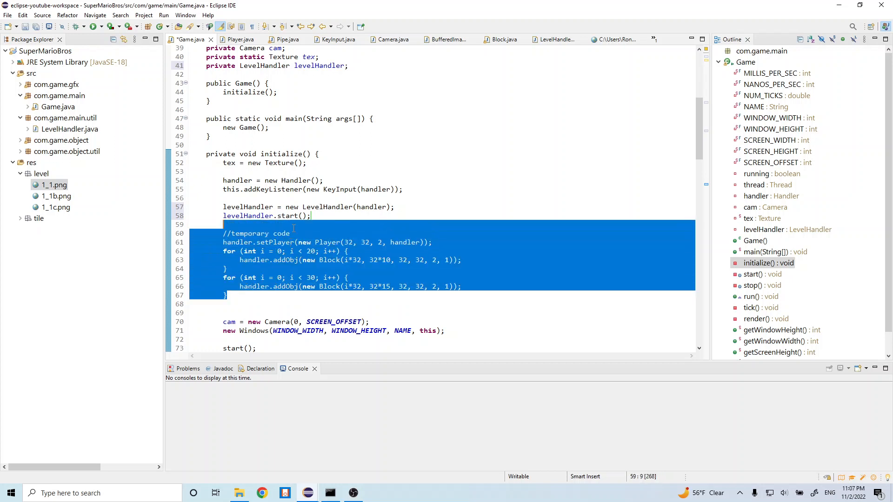
{"action": "key", "text": "Delete"}
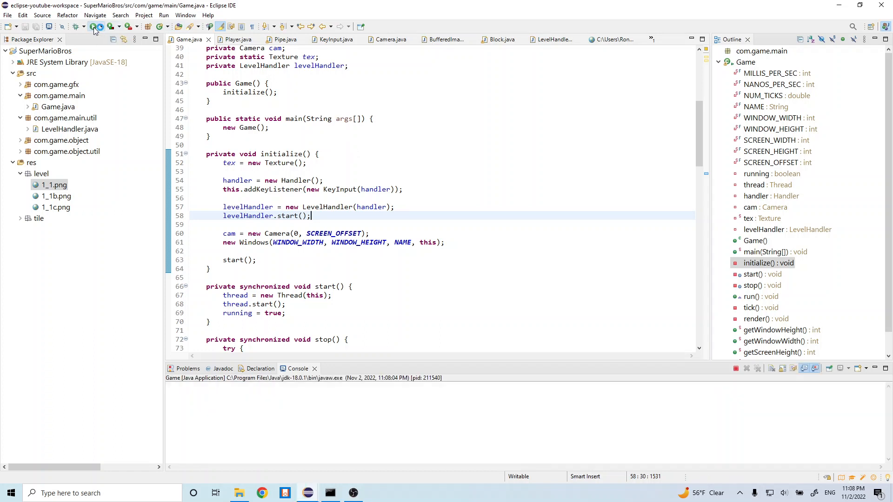
Step: Run the game and follow the input == null trace to BufferedImageLoader:13 and LevelHandler:64
{"action": "left_click", "coordinate": [95, 27]}
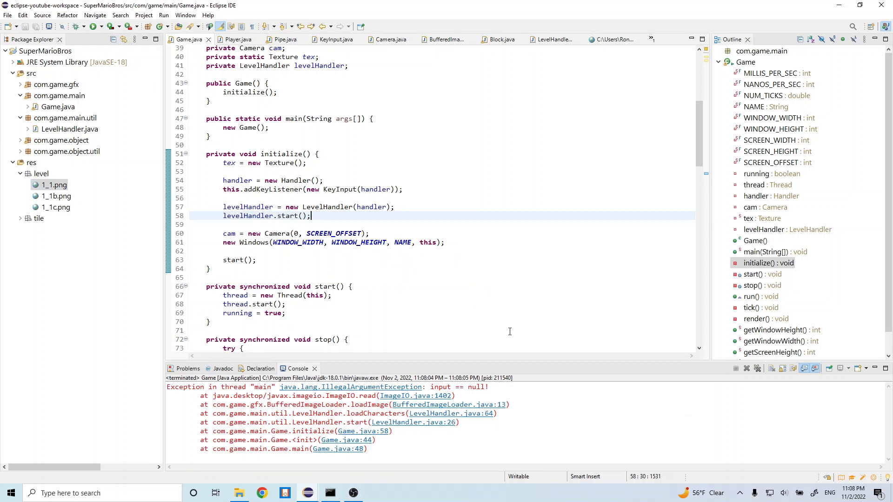
{"action": "mouse_move", "coordinate": [547, 358]}
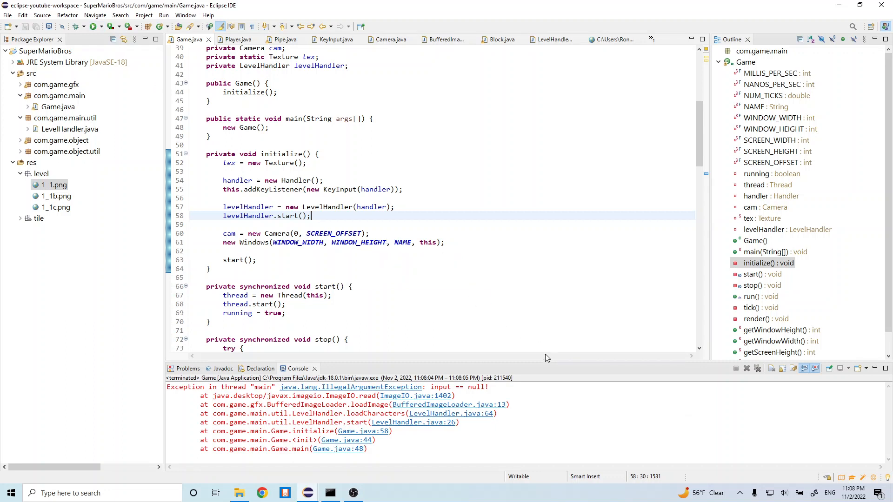
{"action": "mouse_move", "coordinate": [528, 357]}
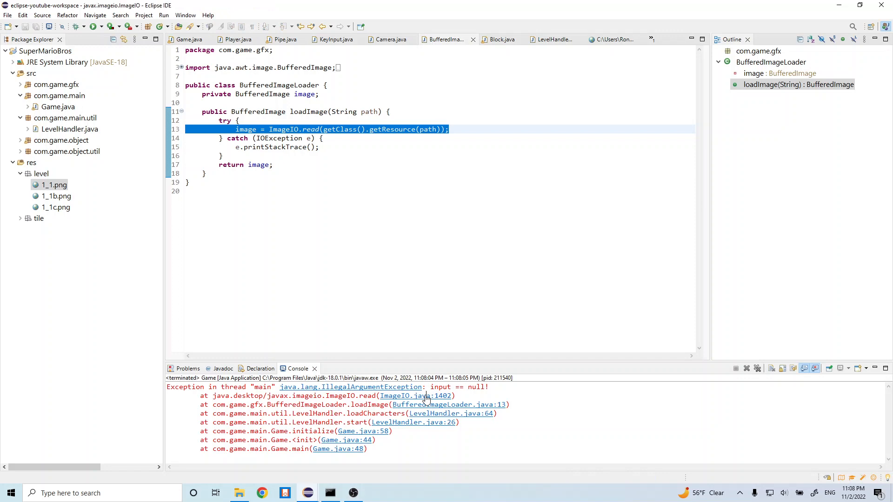
{"action": "left_click", "coordinate": [415, 396]}
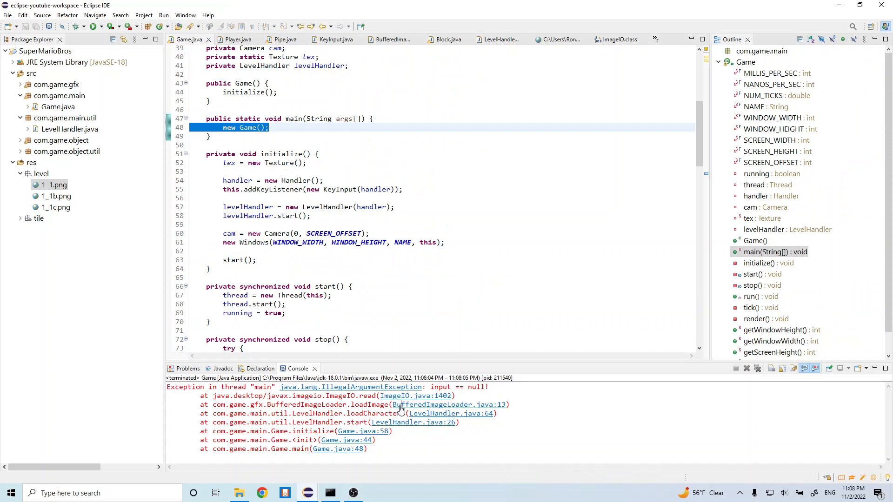
{"action": "left_click", "coordinate": [449, 405]}
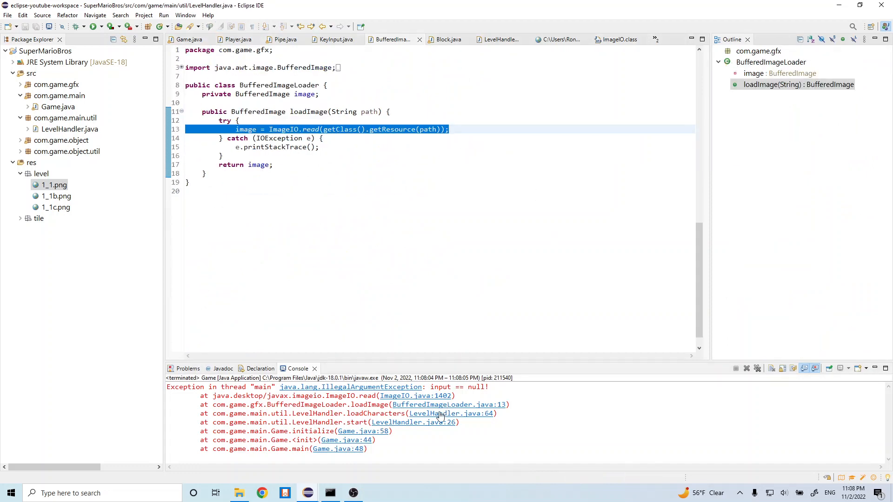
{"action": "left_click", "coordinate": [452, 413]}
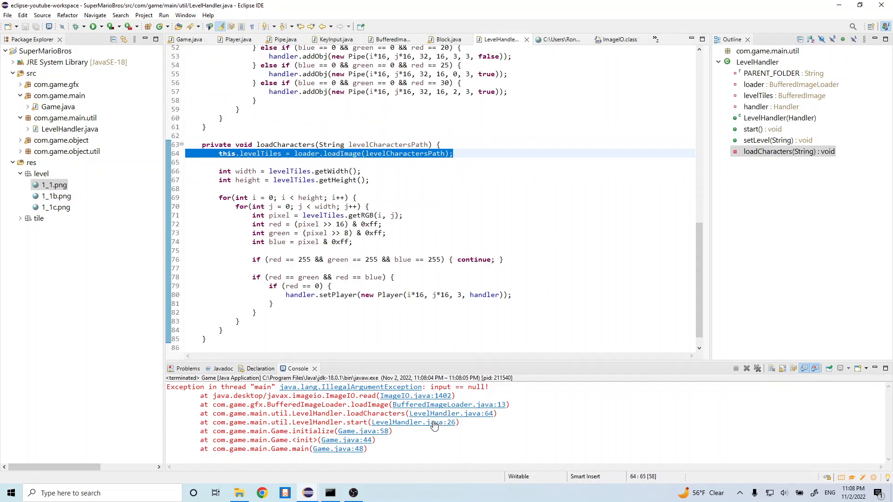
Step: Fix the characters path in start() to "/1_1c.png" and relaunch the game
{"action": "left_click", "coordinate": [759, 129]}
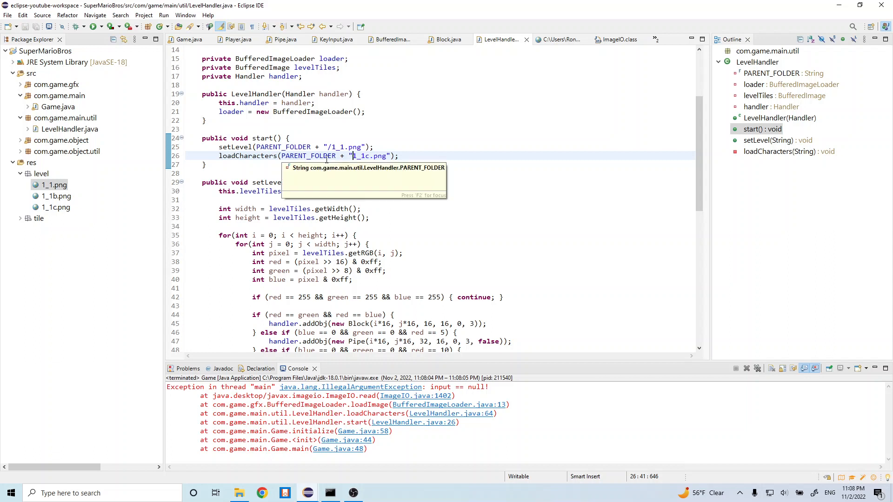
{"action": "mouse_move", "coordinate": [372, 168]}
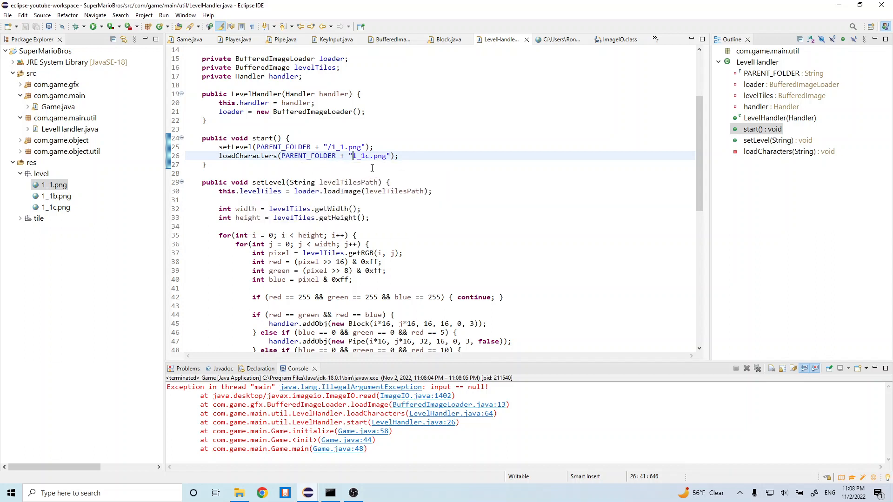
{"action": "mouse_move", "coordinate": [337, 235]}
{"action": "type", "text": "/"}
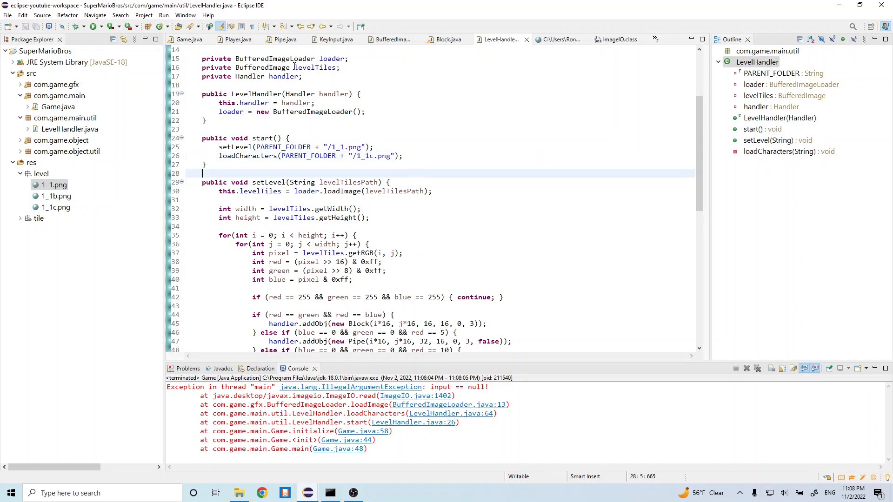
{"action": "left_click", "coordinate": [94, 26]}
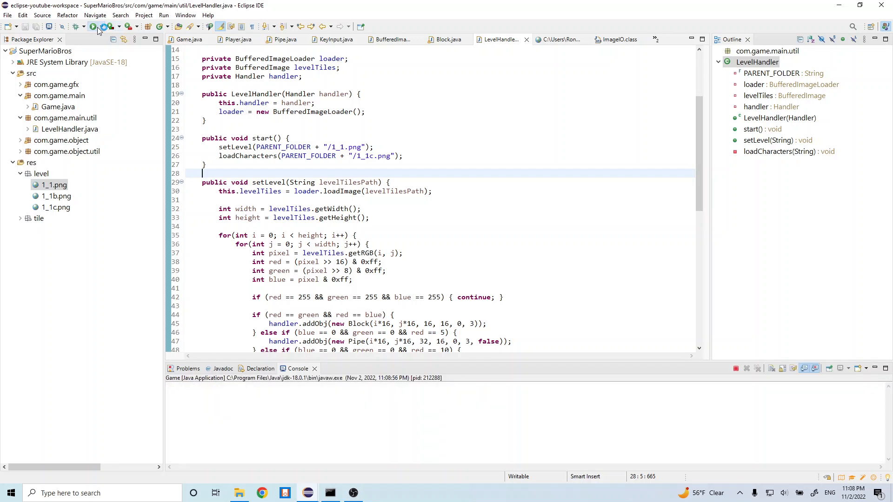
Step: Launch the game and confirm Mario stands beneath the generated blocks
{"action": "left_click", "coordinate": [91, 27]}
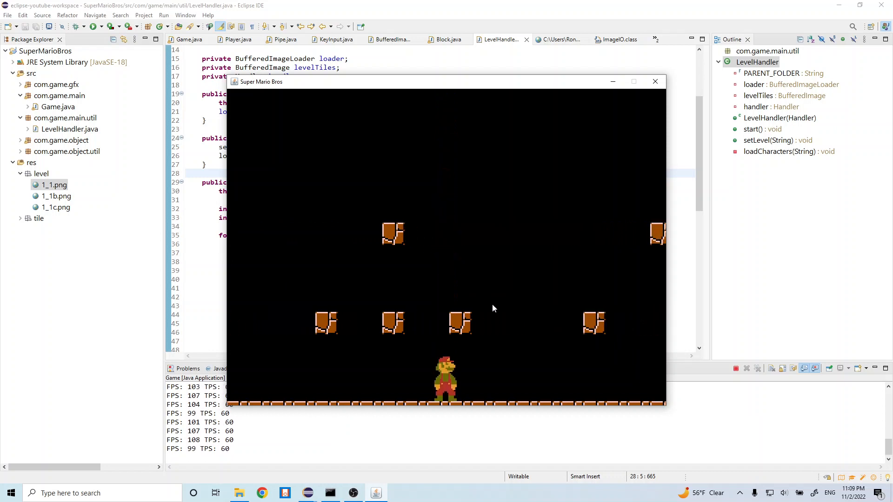
{"action": "mouse_move", "coordinate": [599, 205]}
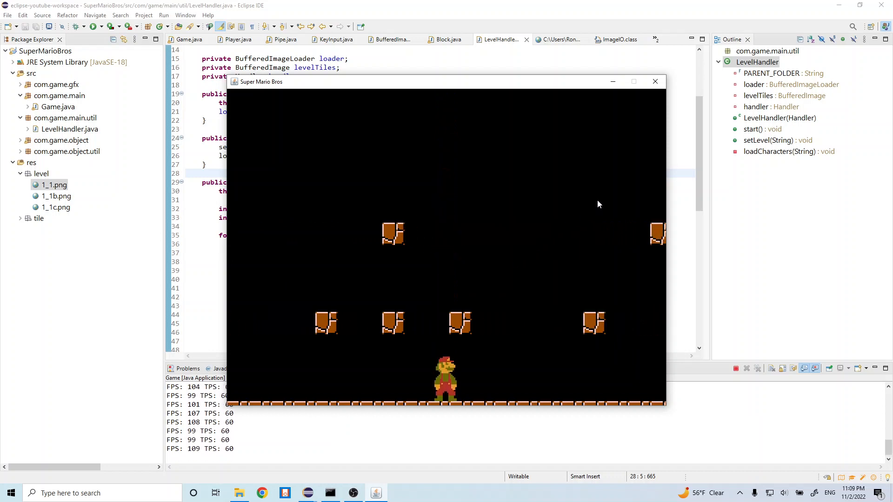